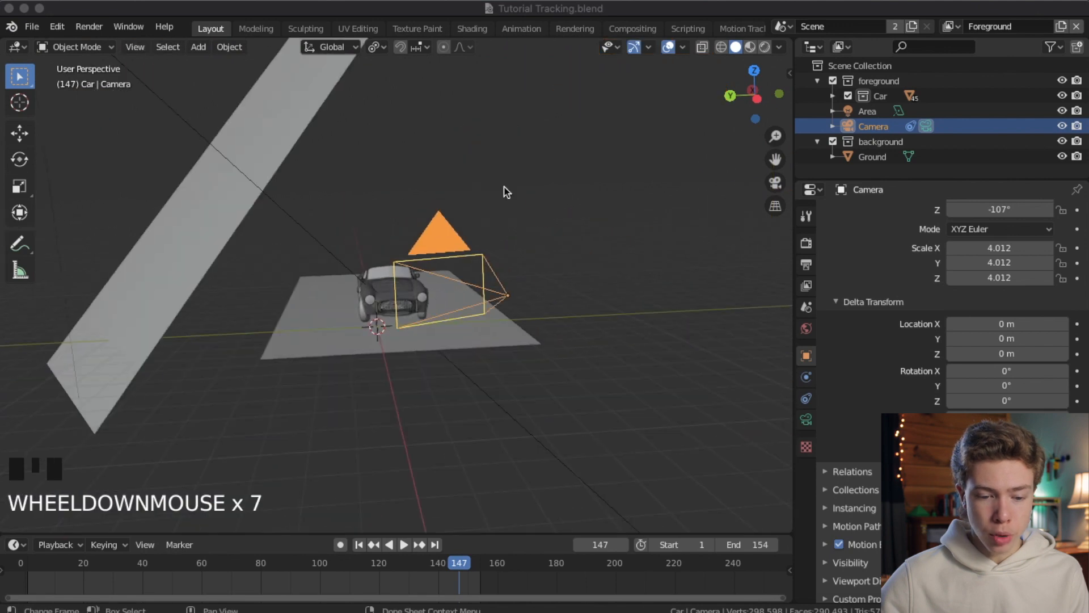
# Step: Adjust the viewport so the car model sits over the forest road footage through the camera
pyautogui.moveTo(507, 191); pyautogui.dragTo(549, 227)
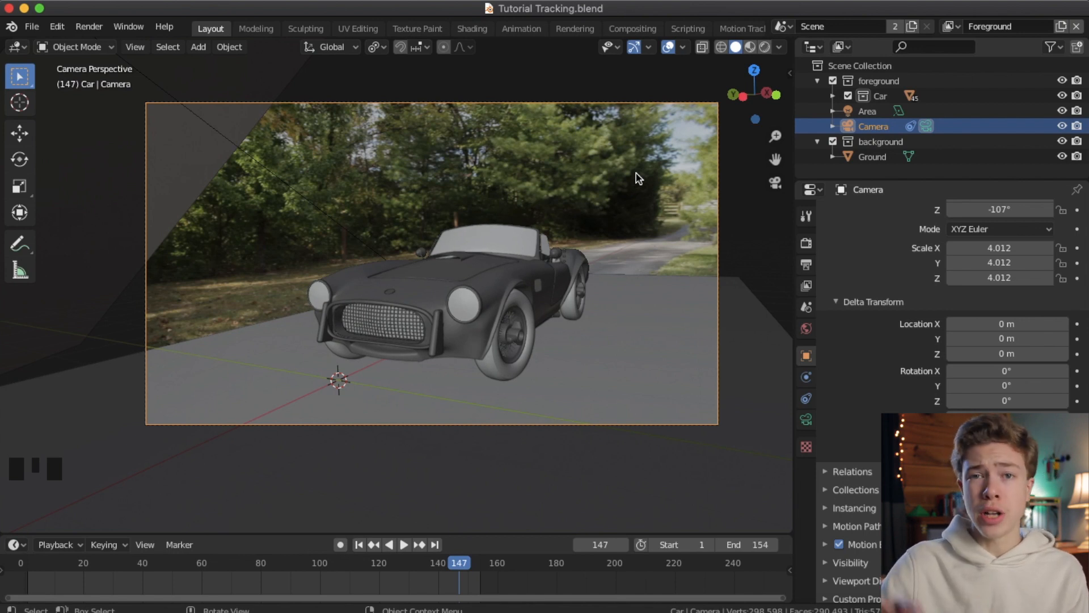
pyautogui.moveTo(674, 146)
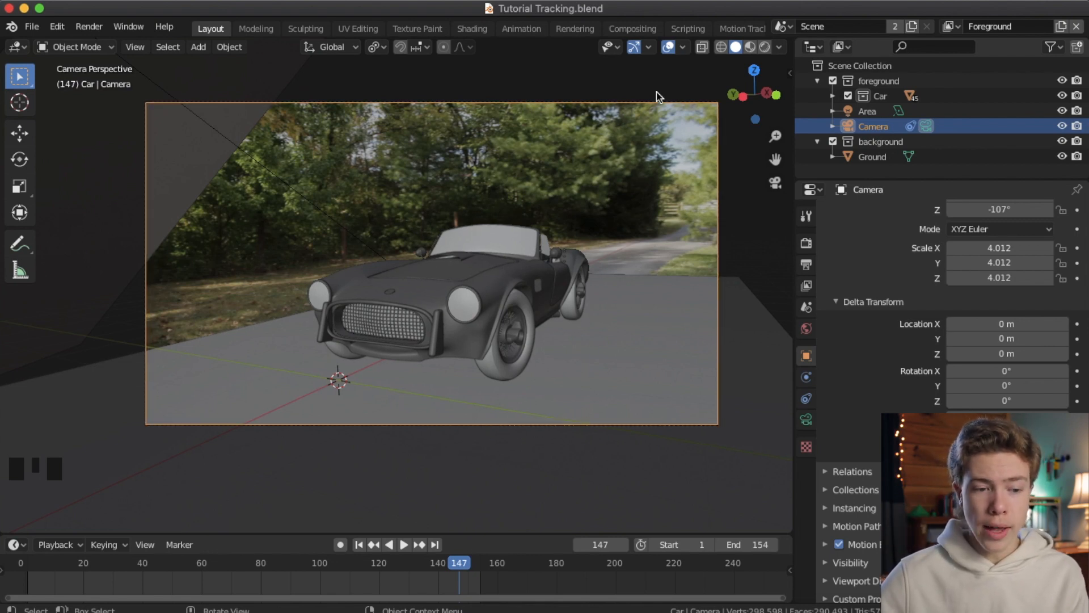
# Step: Save the Tutorial Tracking project via the file browser
pyautogui.click(31, 27)
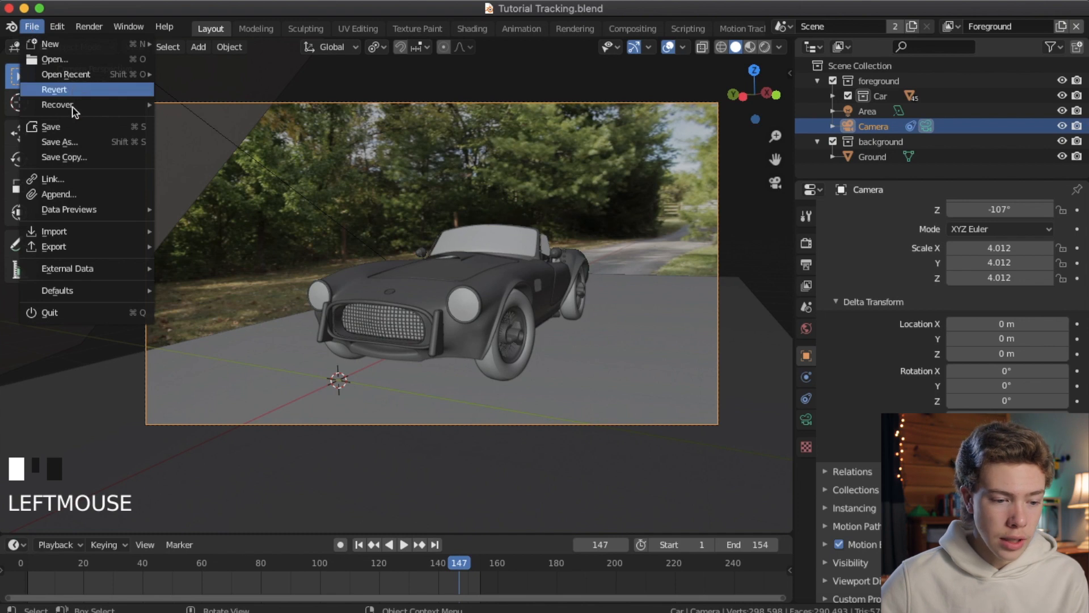
pyautogui.click(59, 142)
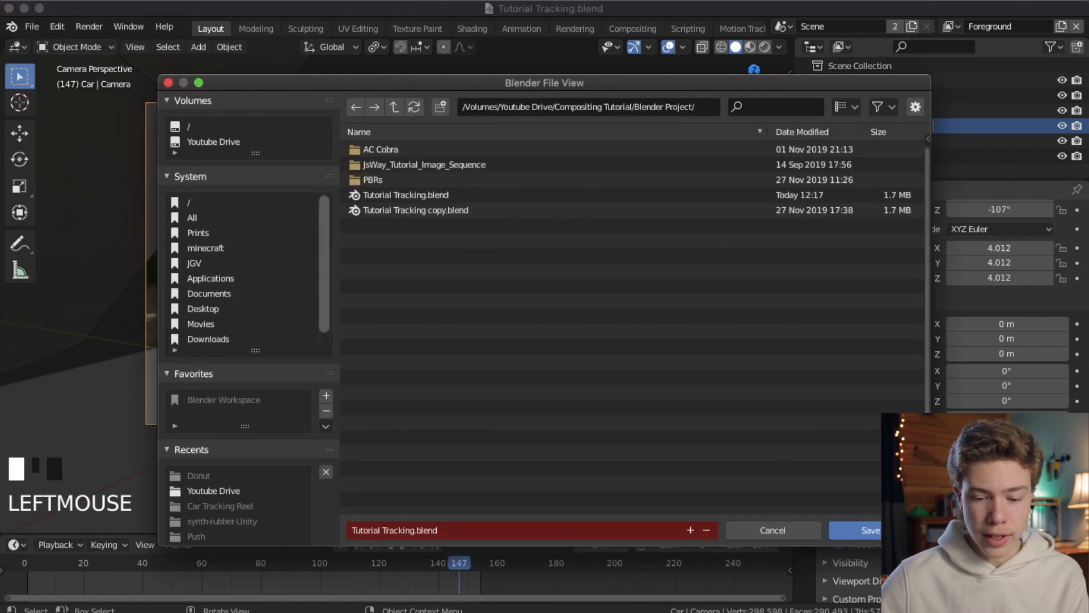
pyautogui.click(858, 530)
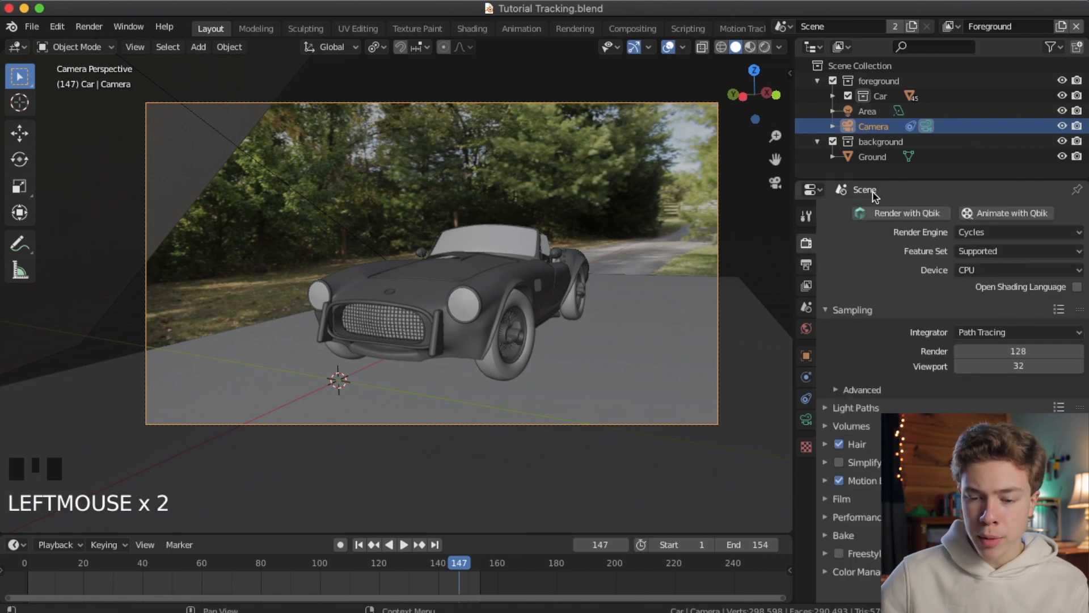
# Step: Bring up the scene's render settings showing Cycles on CPU with 128 samples
pyautogui.click(1016, 269)
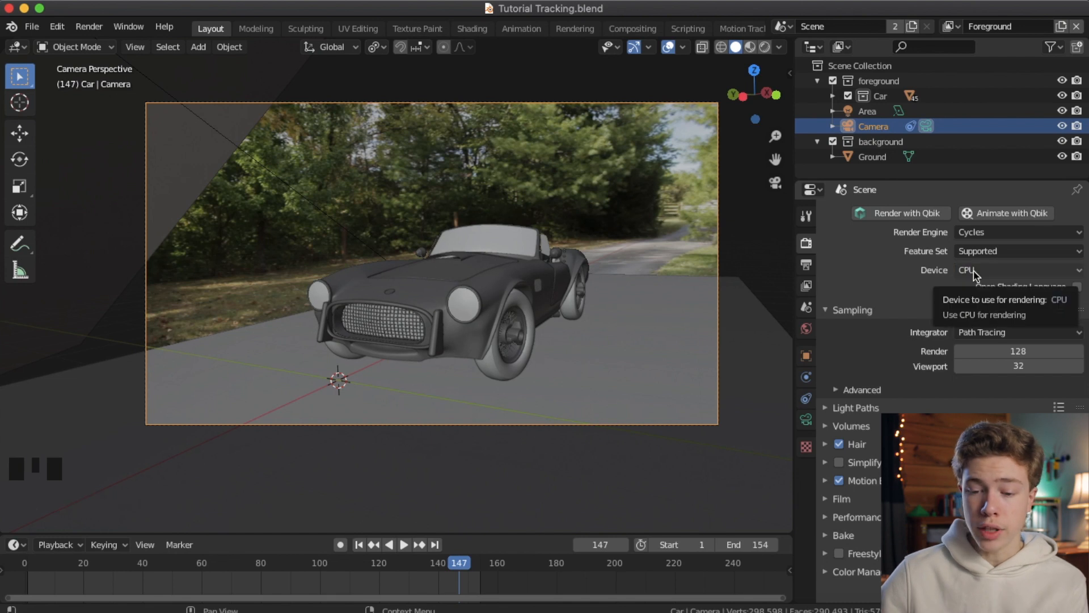
pyautogui.moveTo(895, 279)
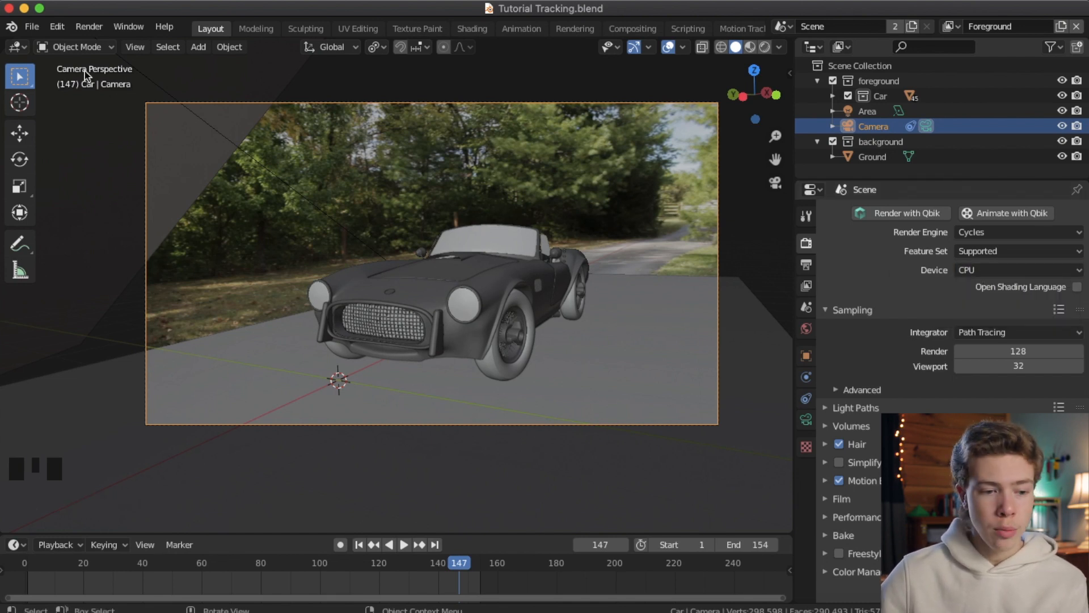
pyautogui.click(31, 27)
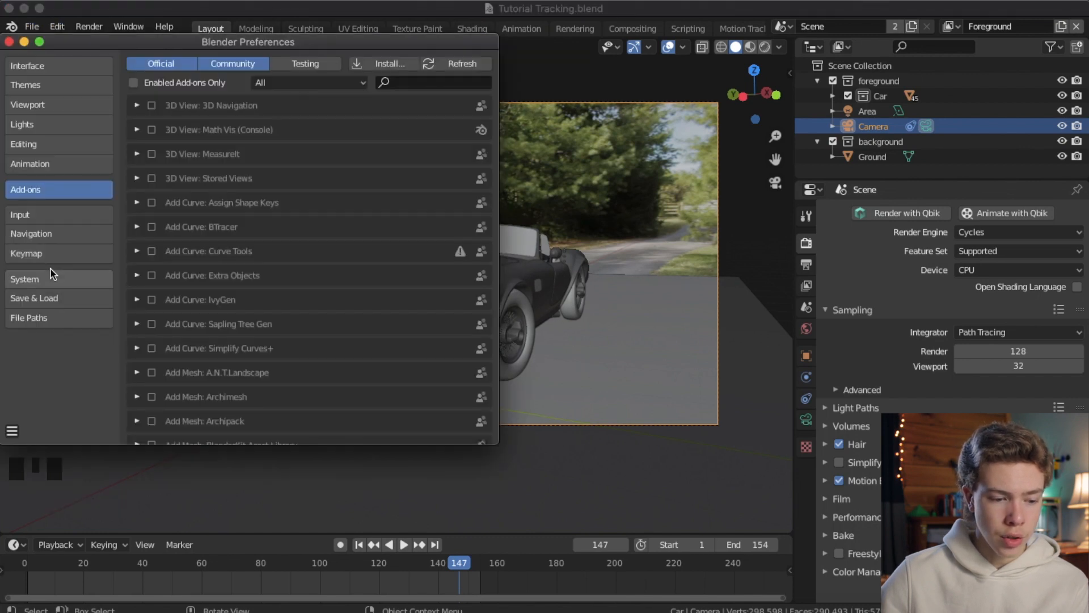
pyautogui.click(26, 279)
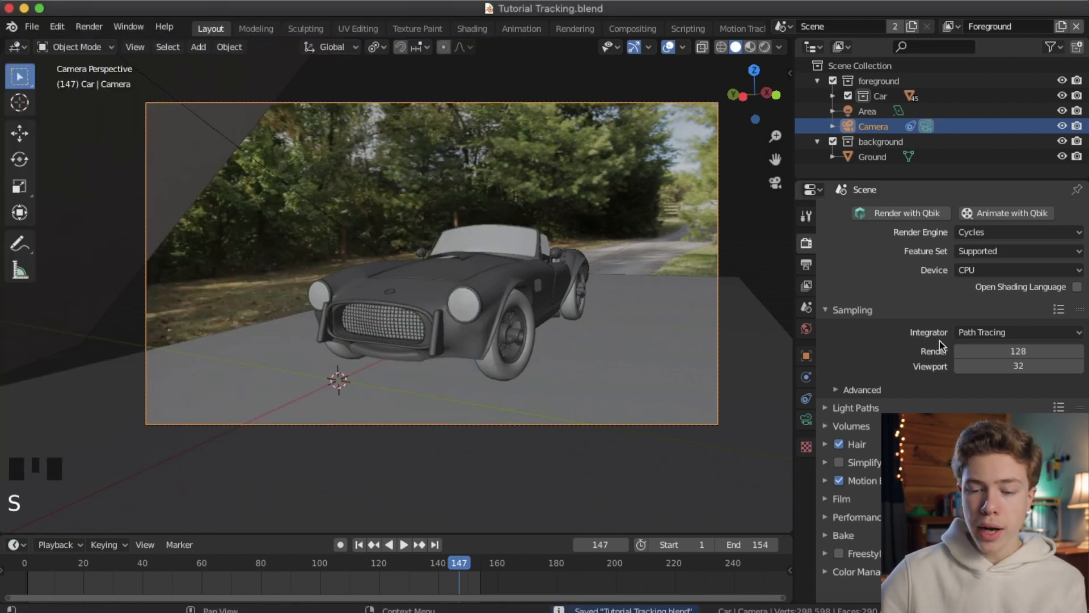
# Step: Raise the final render samples to 200
pyautogui.click(1017, 351)
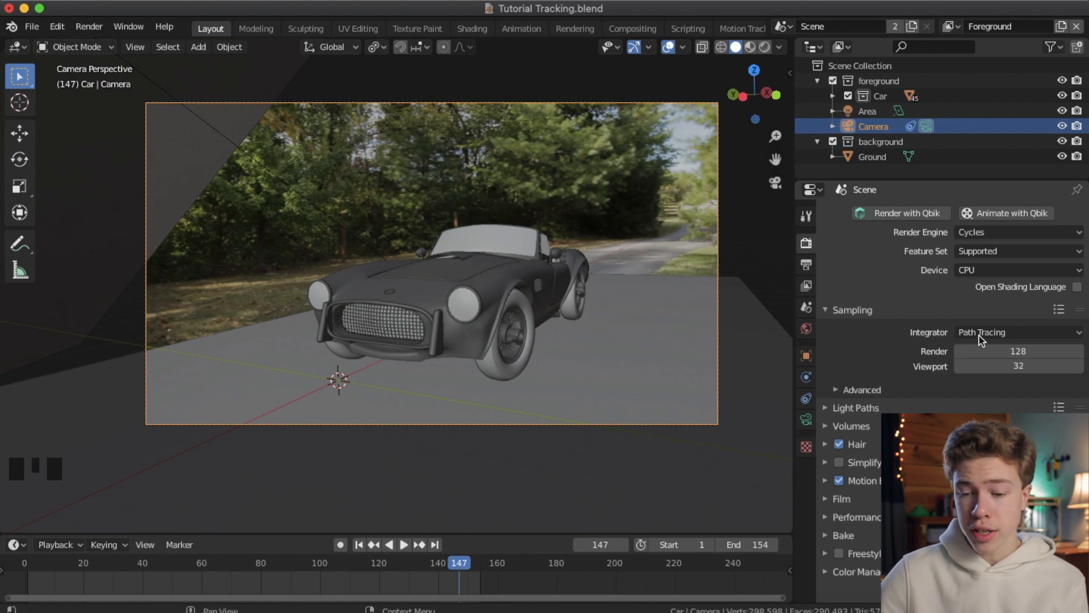
pyautogui.moveTo(1006, 351)
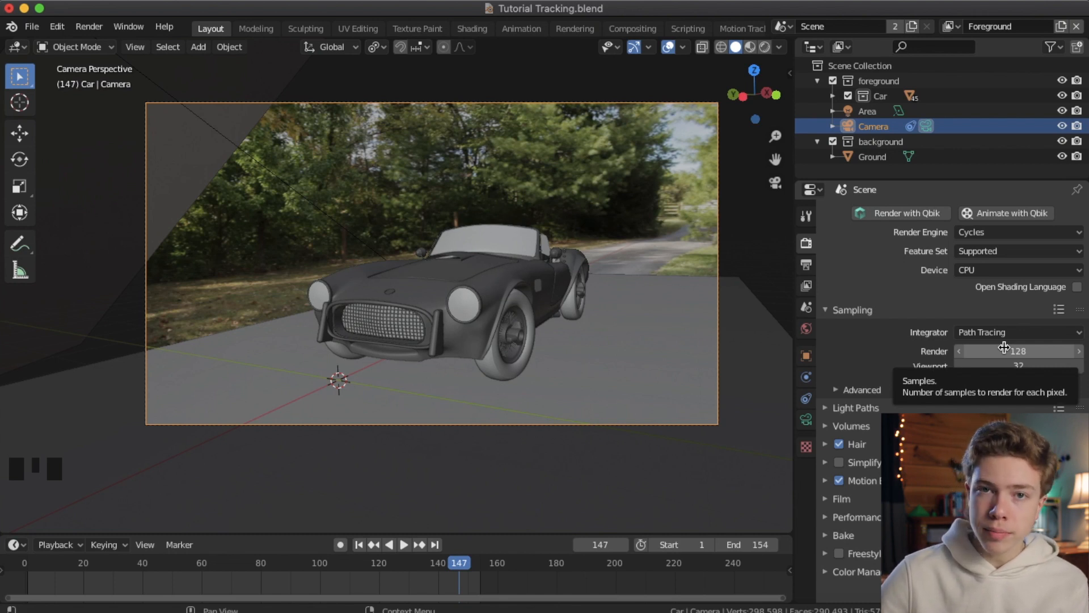
pyautogui.click(1018, 350)
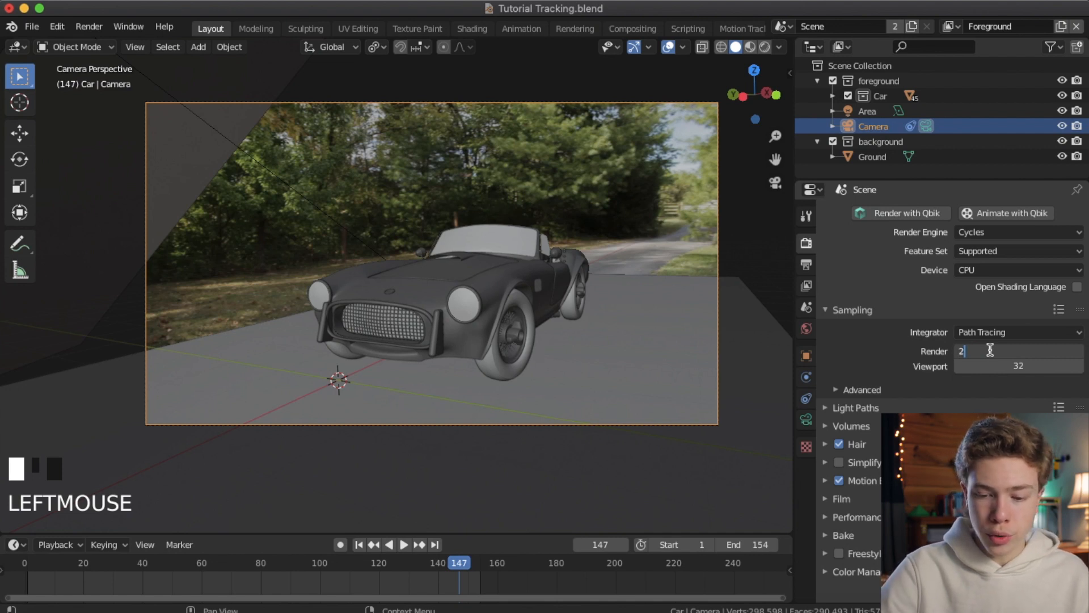
pyautogui.write('200')
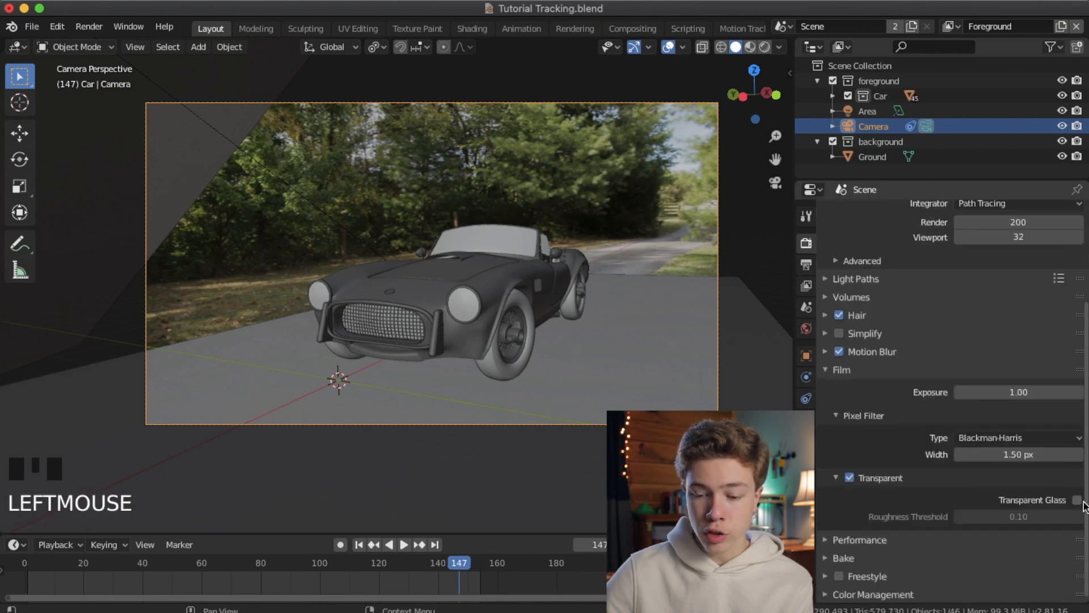
# Step: Enable transparent film with Transparent Glass for the render
pyautogui.click(1078, 499)
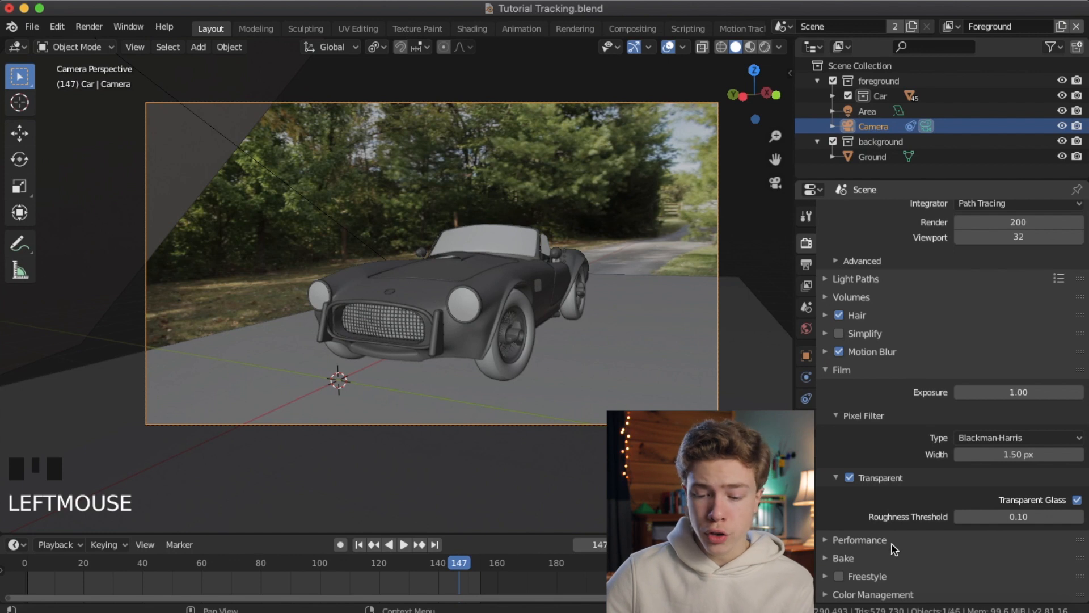
pyautogui.scroll(-3)
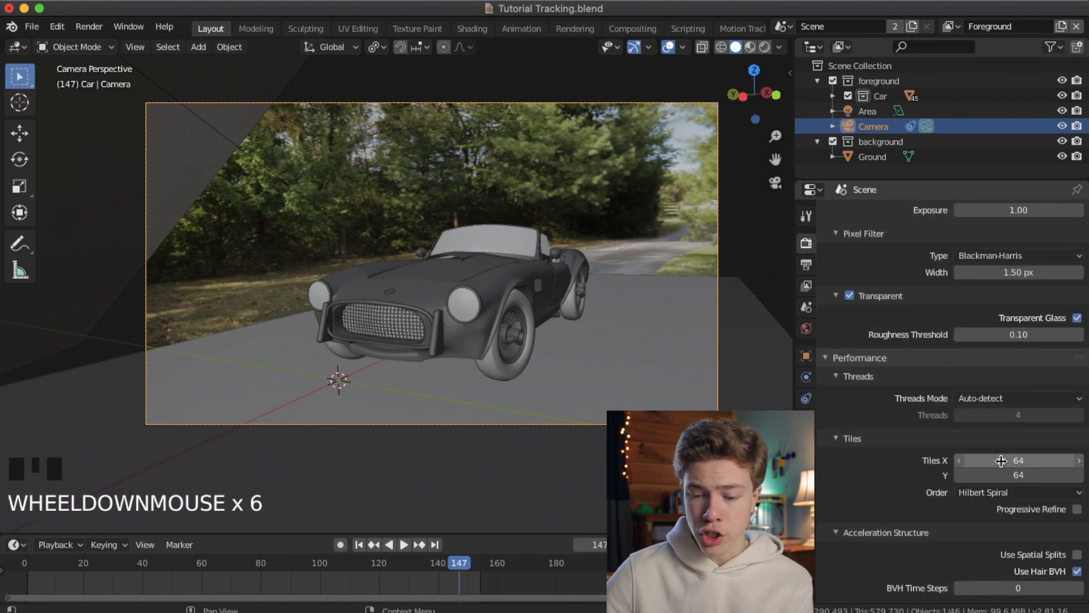
pyautogui.click(1017, 460)
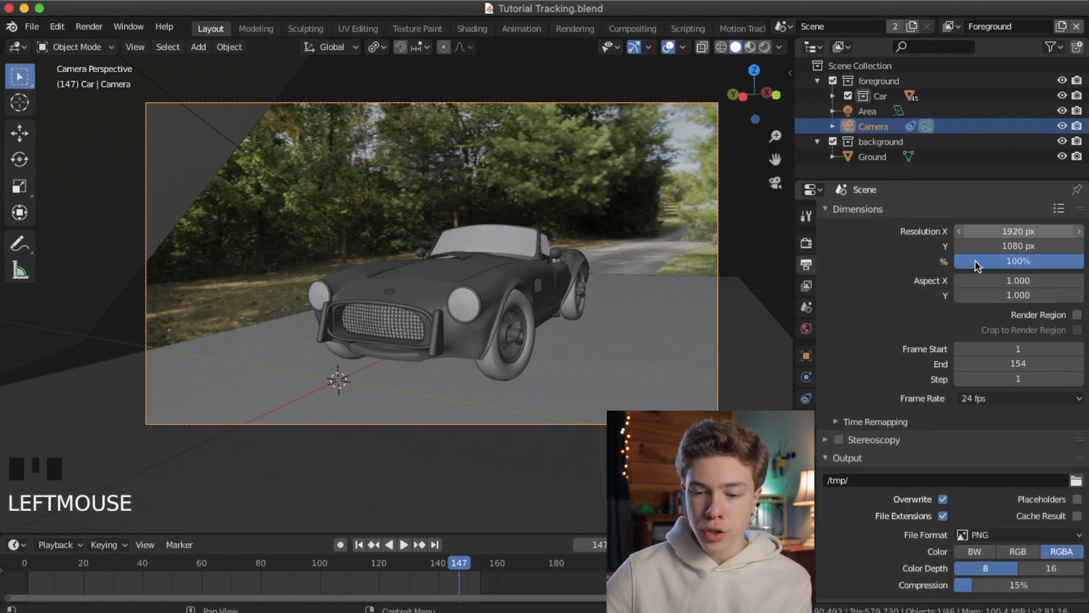
pyautogui.doubleClick(1018, 261)
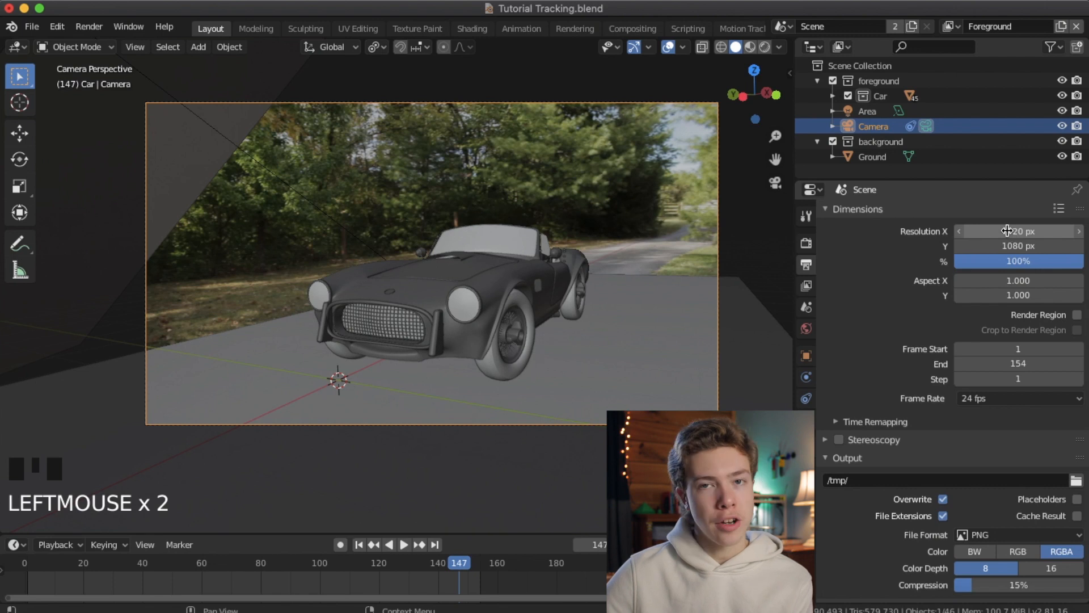
pyautogui.click(1018, 231)
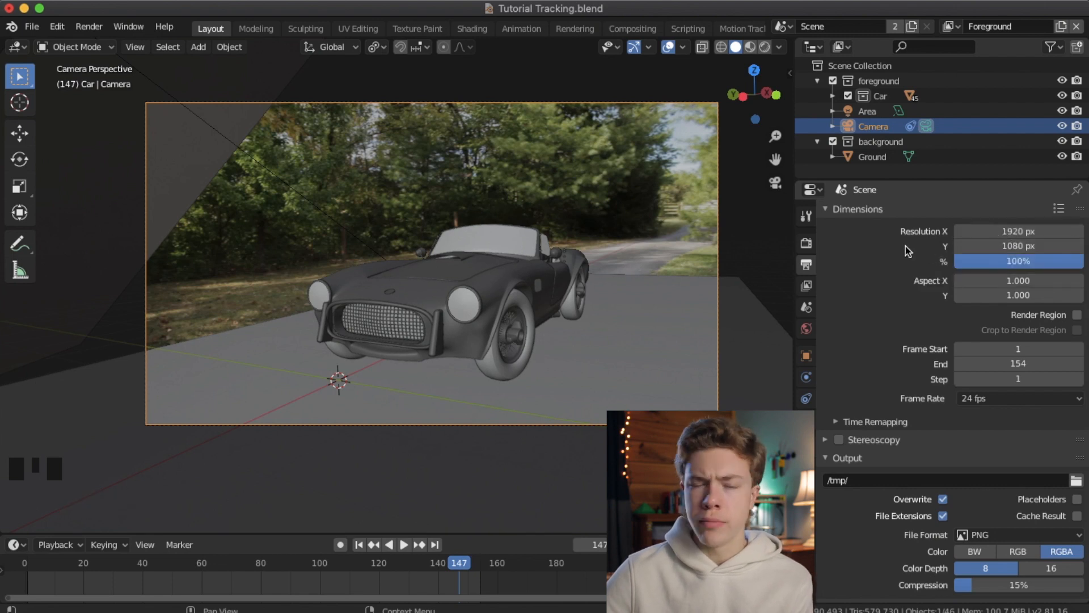
pyautogui.moveTo(891, 294)
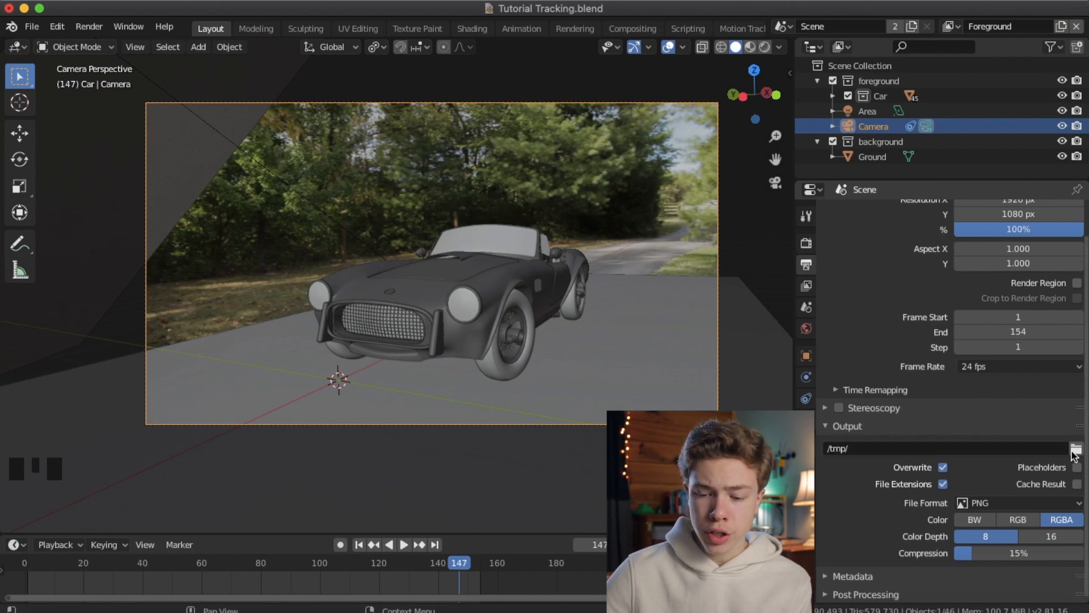
pyautogui.click(1077, 448)
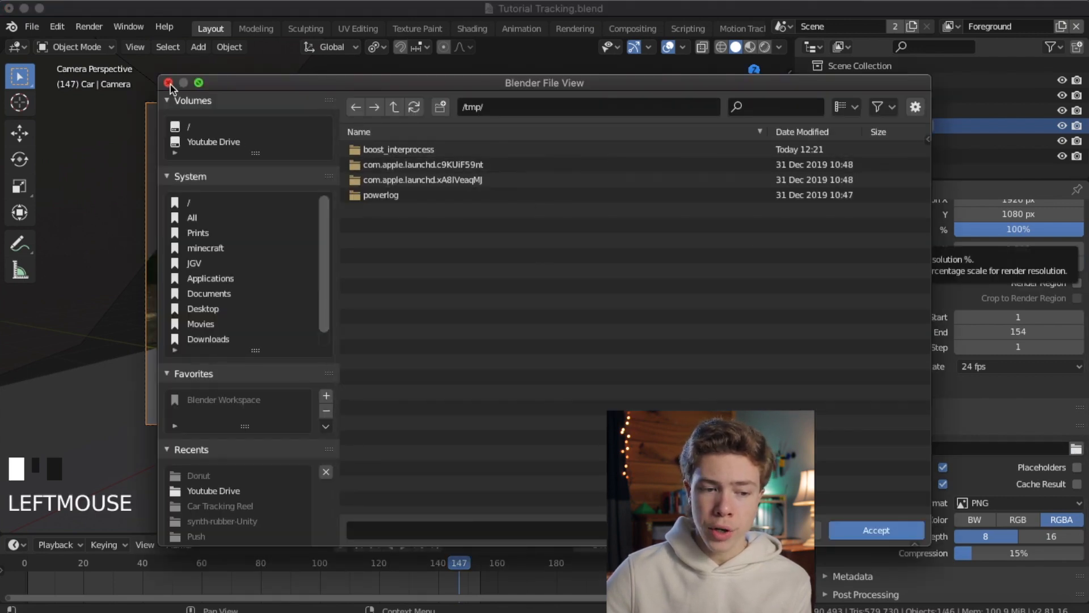
pyautogui.click(169, 83)
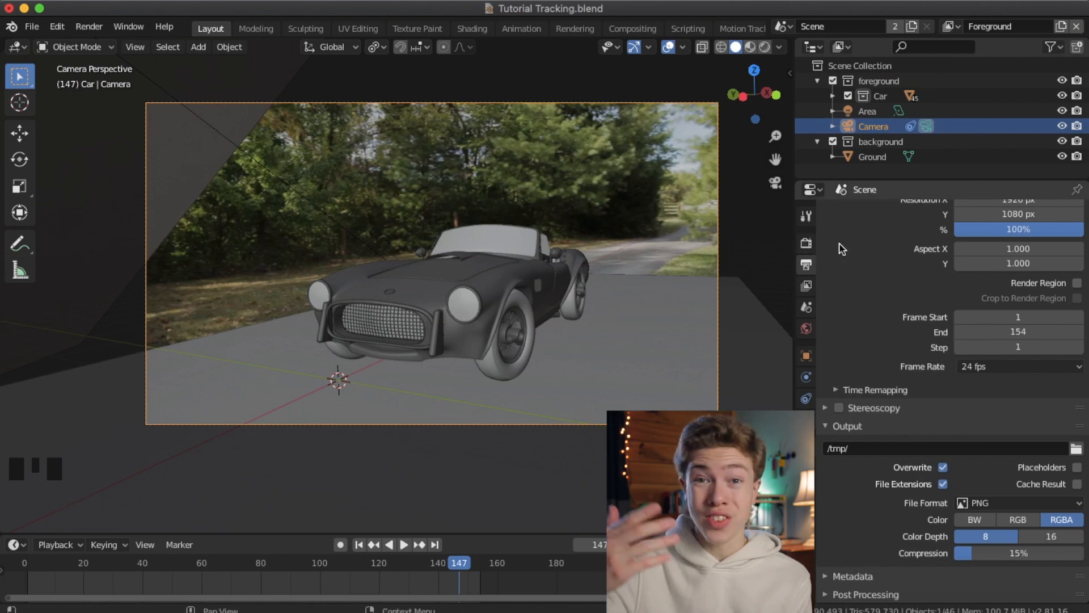
pyautogui.moveTo(995, 440)
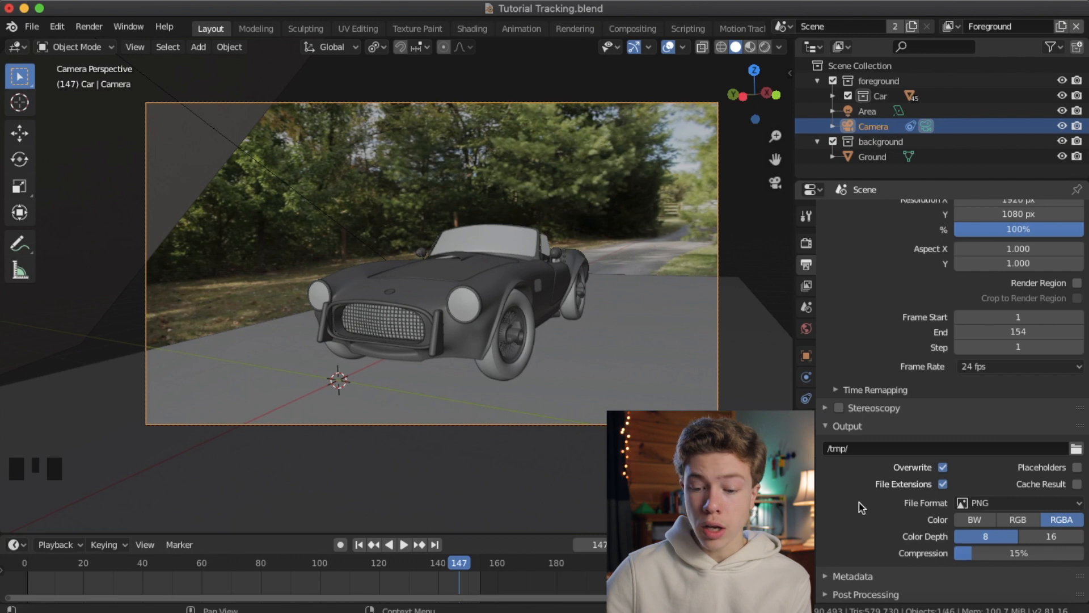
pyautogui.moveTo(993, 503)
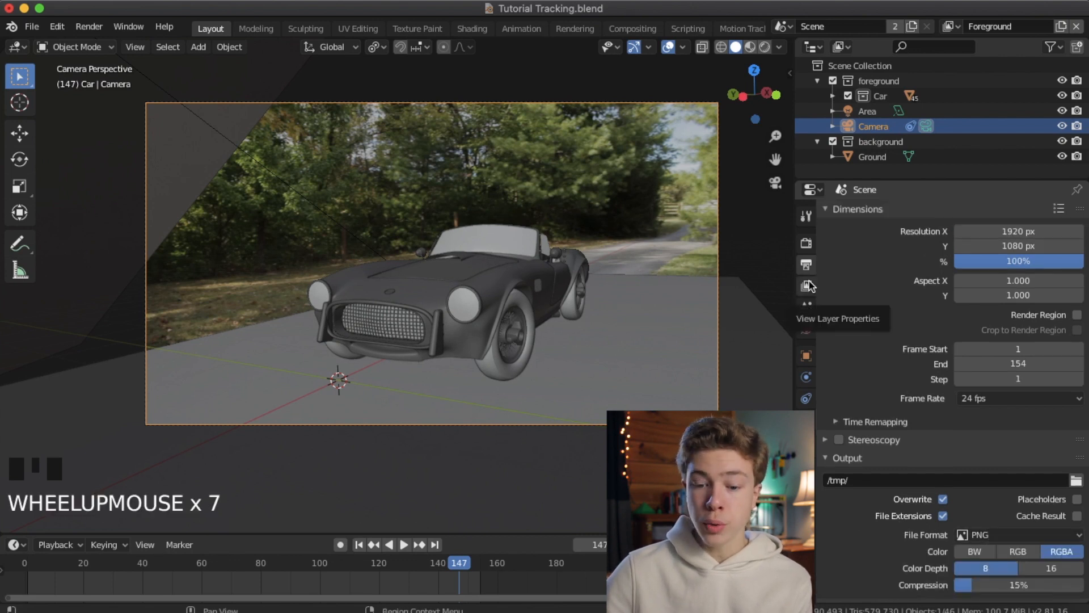
# Step: Enable the Denoising Data pass on the Foreground view layer and return to frame 1
pyautogui.click(805, 286)
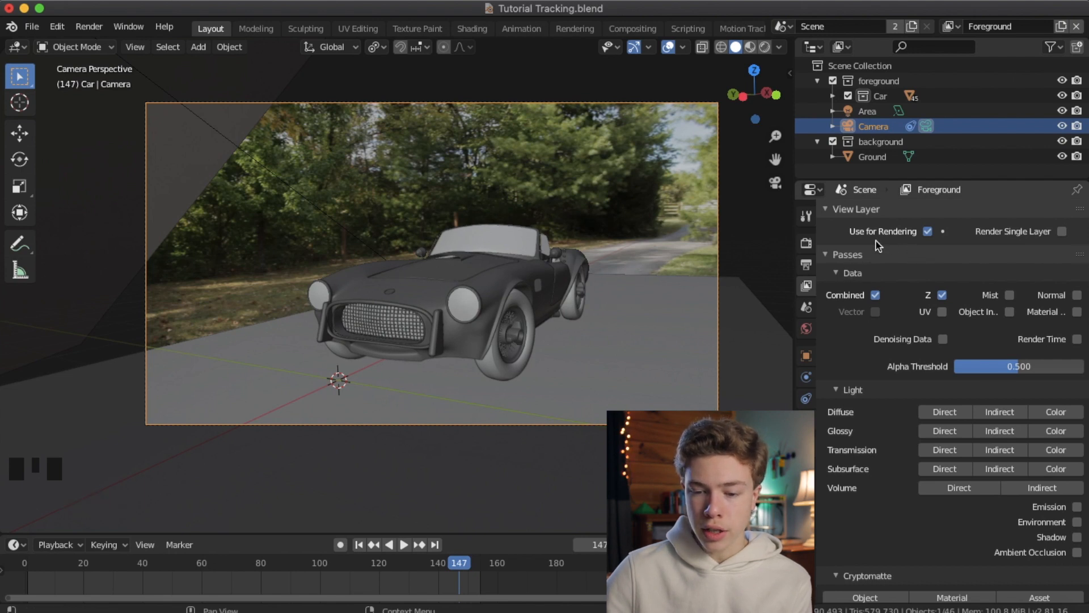
pyautogui.click(944, 340)
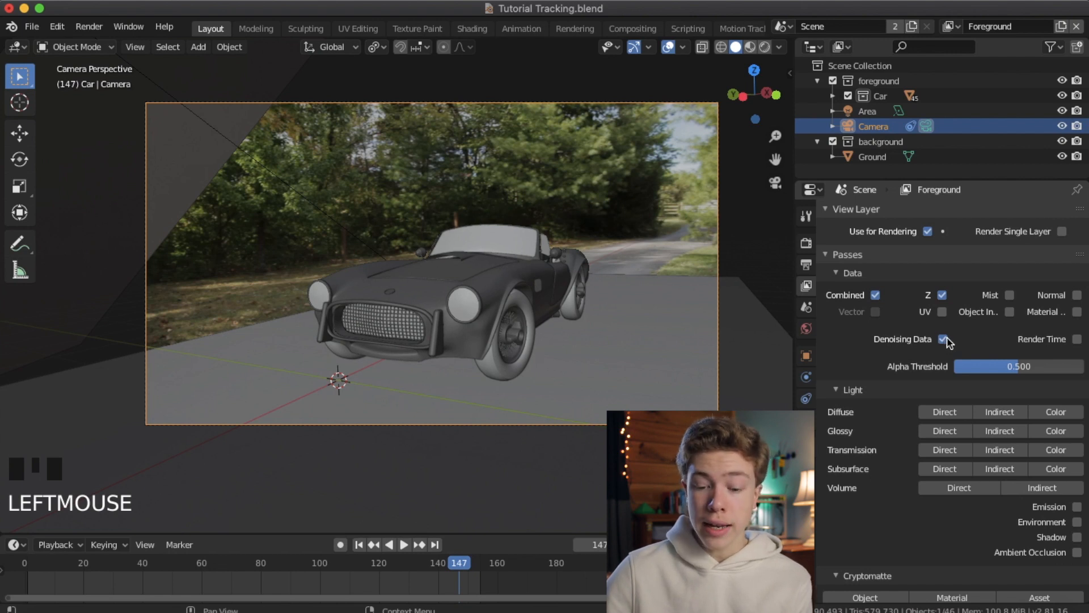
pyautogui.scroll(-3)
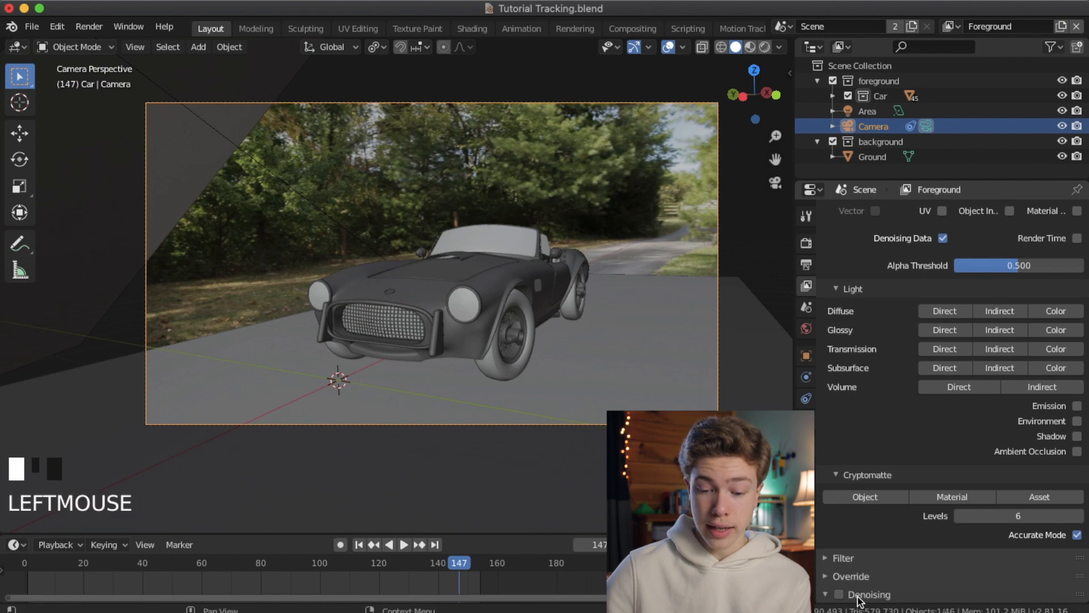
pyautogui.scroll(-3)
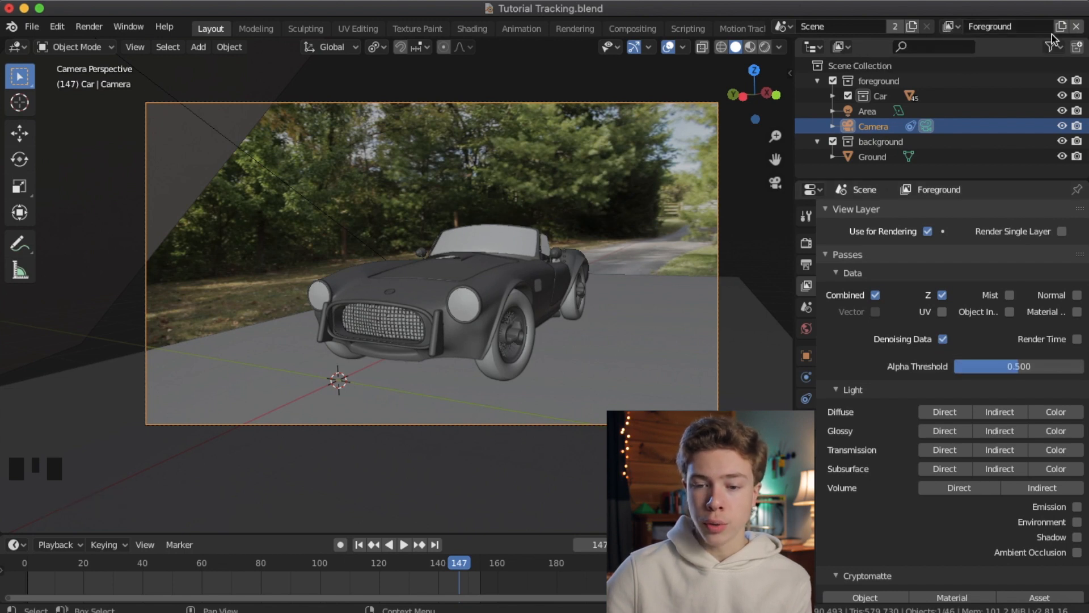
pyautogui.click(932, 26)
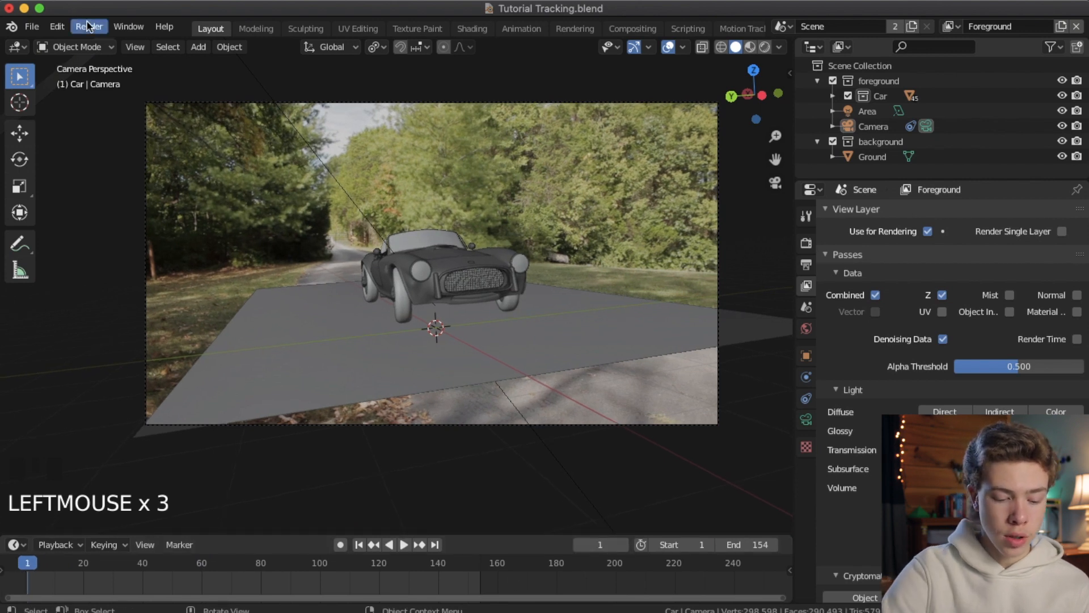
# Step: Render a test frame of the red car and its shadow on a transparent background
pyautogui.click(89, 26)
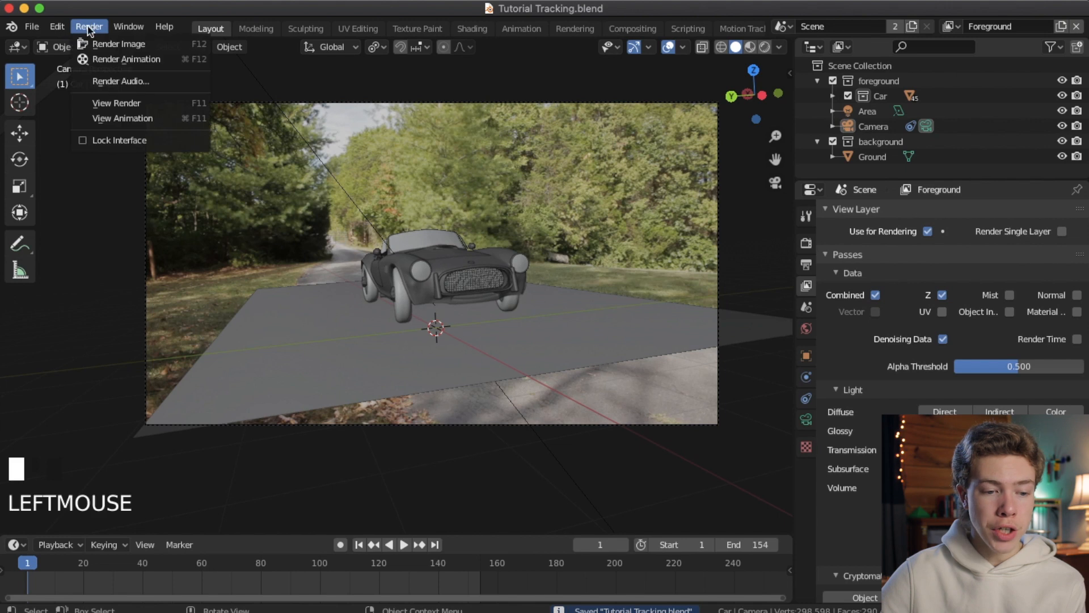
pyautogui.moveTo(118, 44)
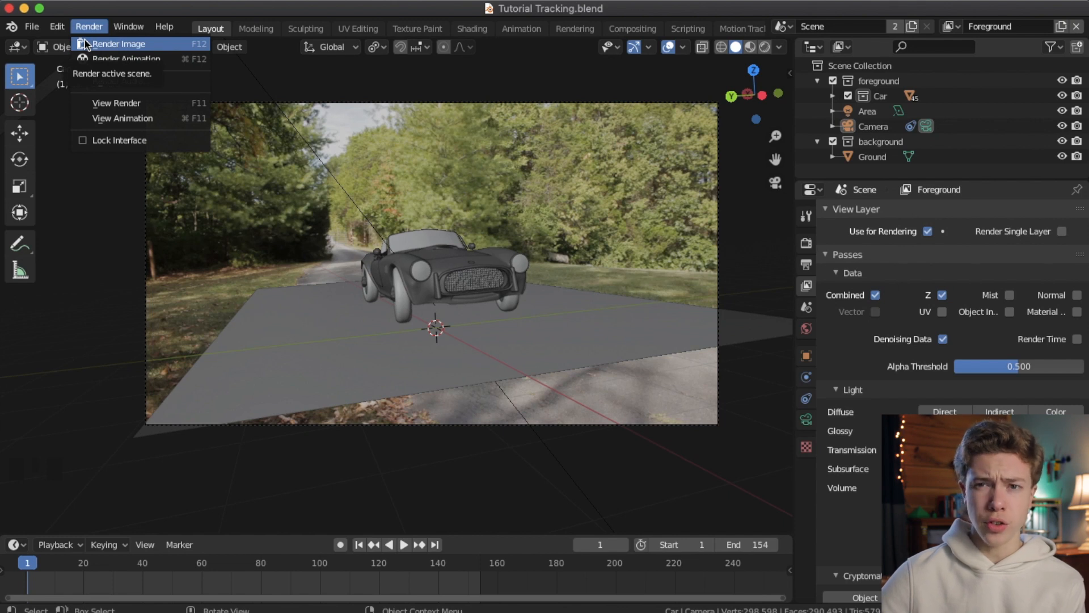
pyautogui.click(118, 43)
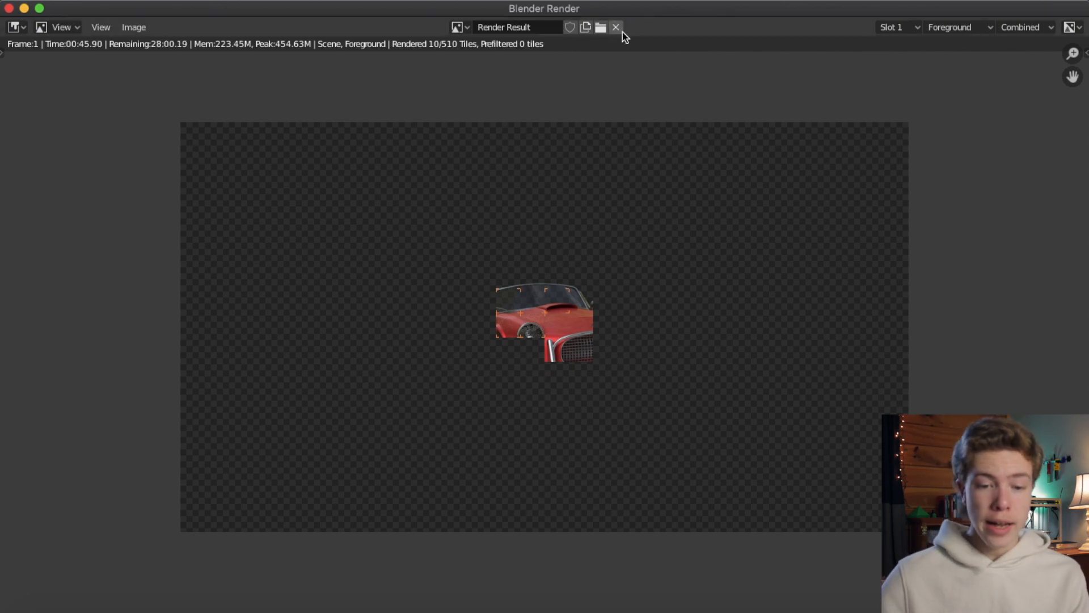
pyautogui.click(614, 27)
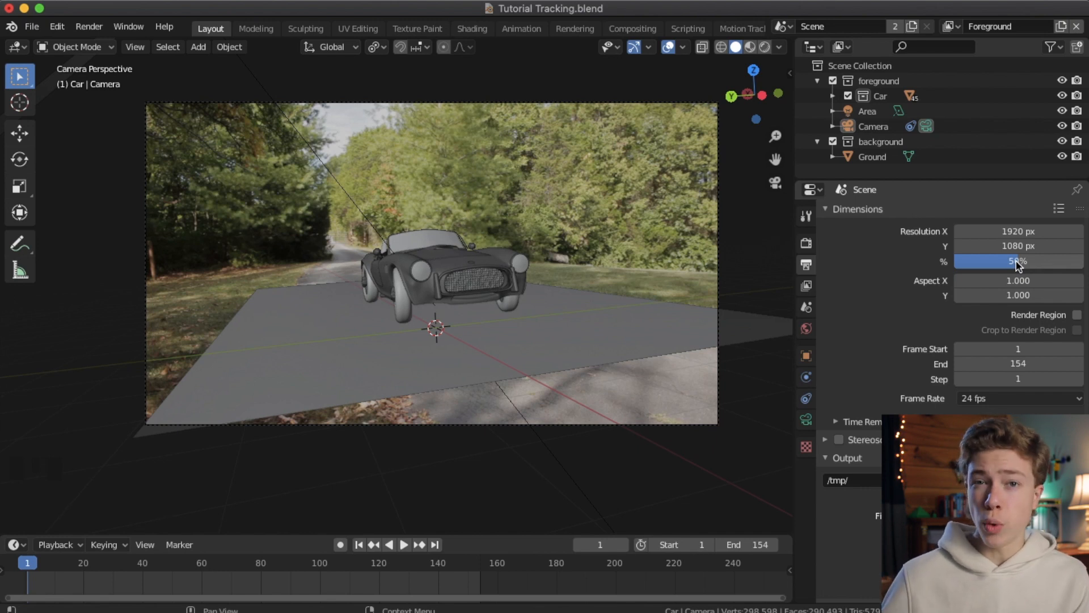
pyautogui.scroll(-3)
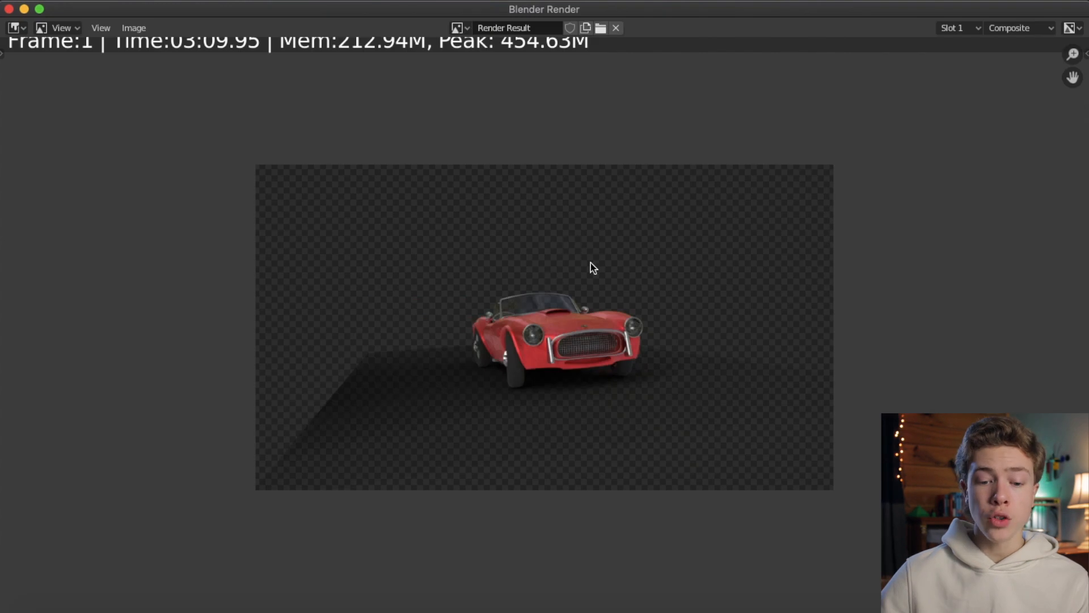
pyautogui.moveTo(406, 366)
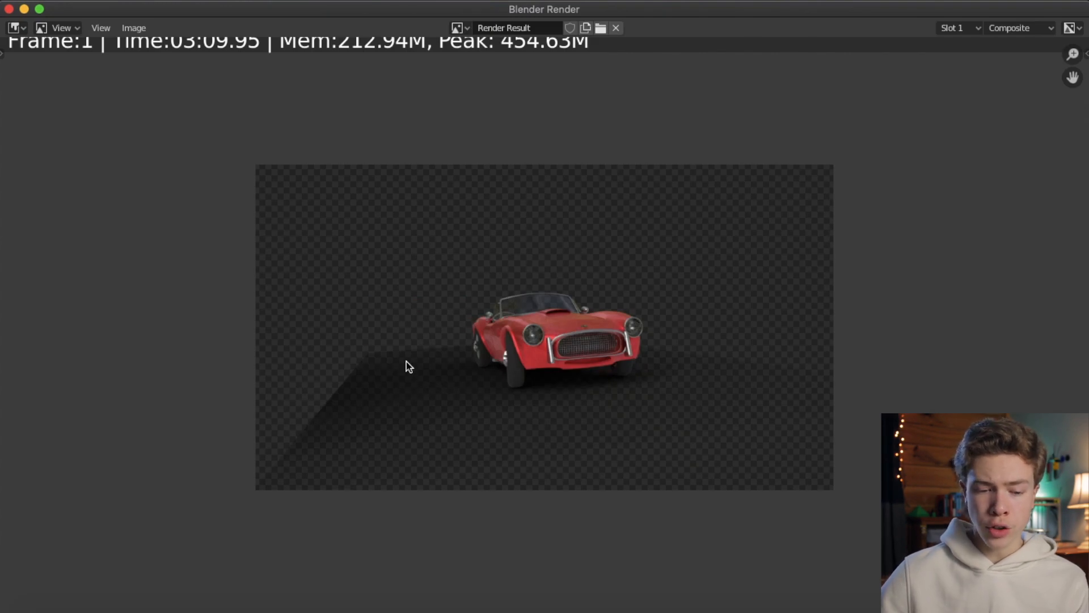
pyautogui.moveTo(350, 370)
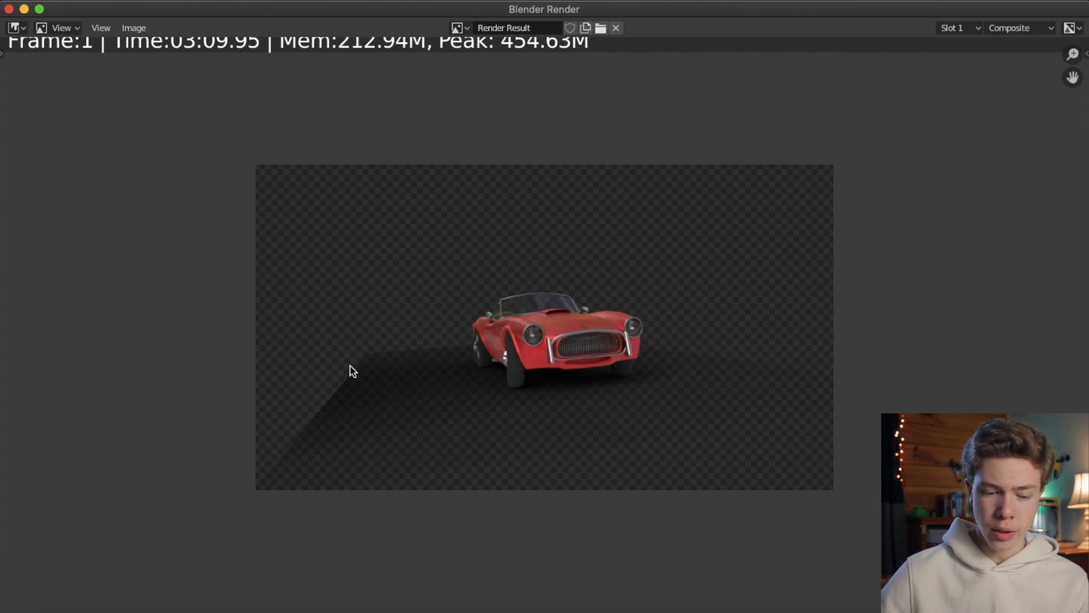
pyautogui.moveTo(358, 385)
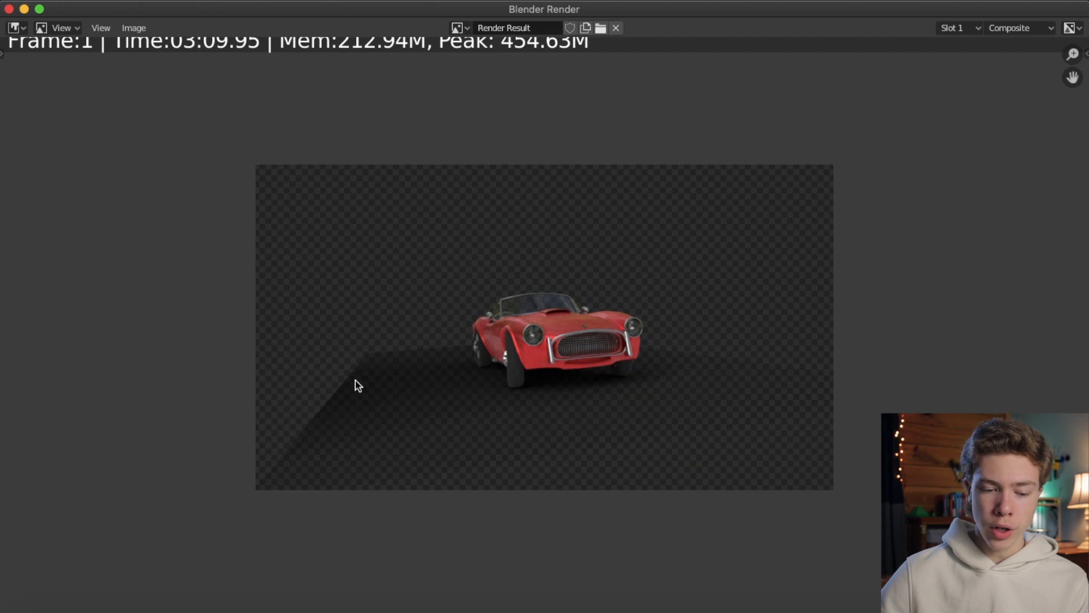
pyautogui.moveTo(361, 379)
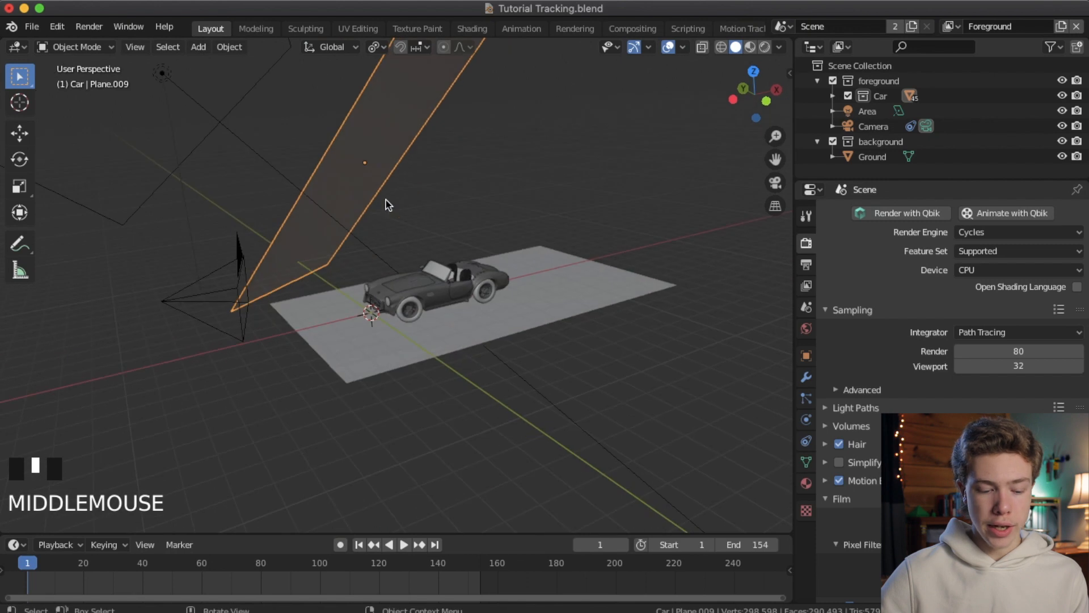
# Step: Orbit around the car to check the tall shade plane's placement
pyautogui.moveTo(388, 204); pyautogui.dragTo(588, 315)
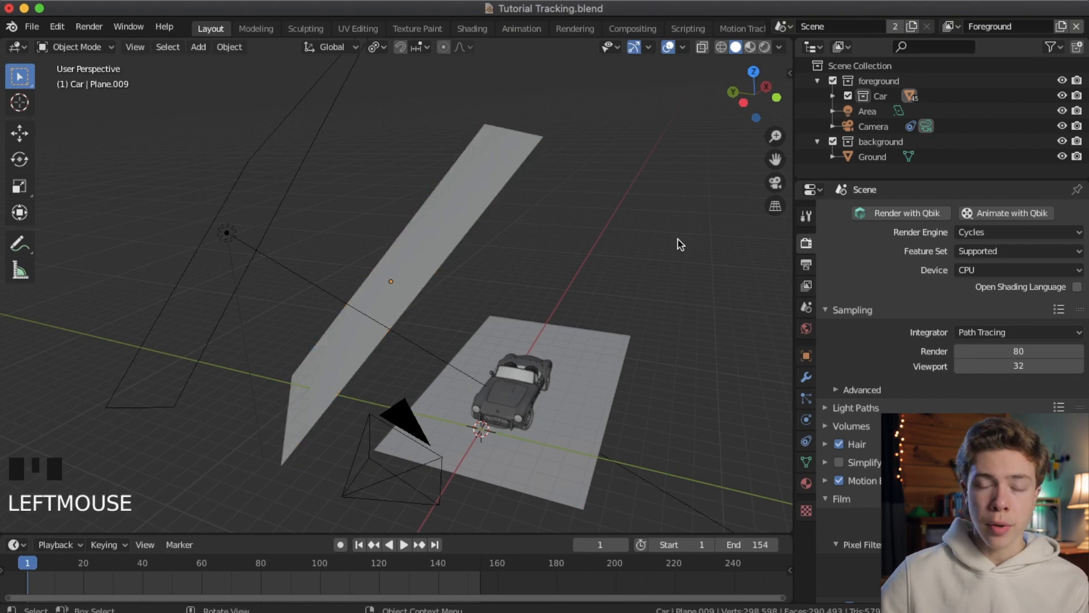
pyautogui.moveTo(551, 58)
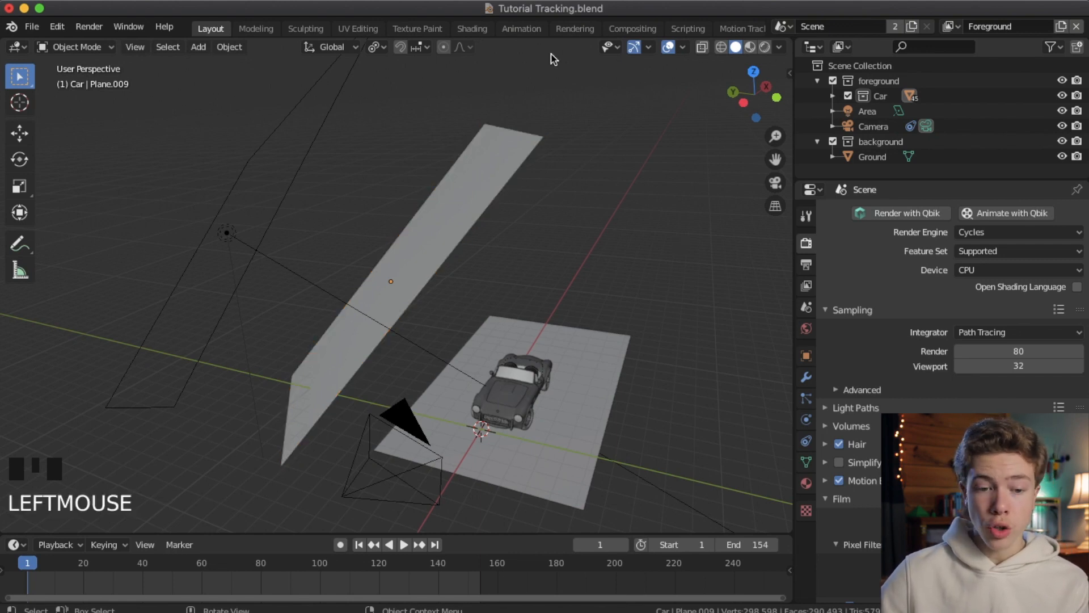
# Step: In the Compositing workspace, add a File Output node by searching 'file'
pyautogui.click(631, 28)
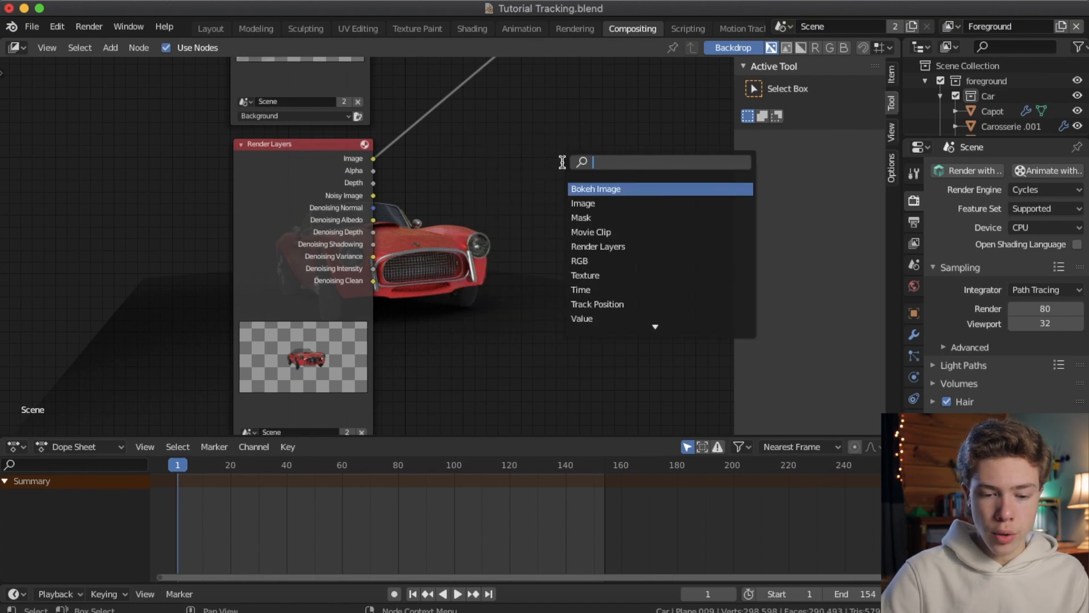
pyautogui.write('file')
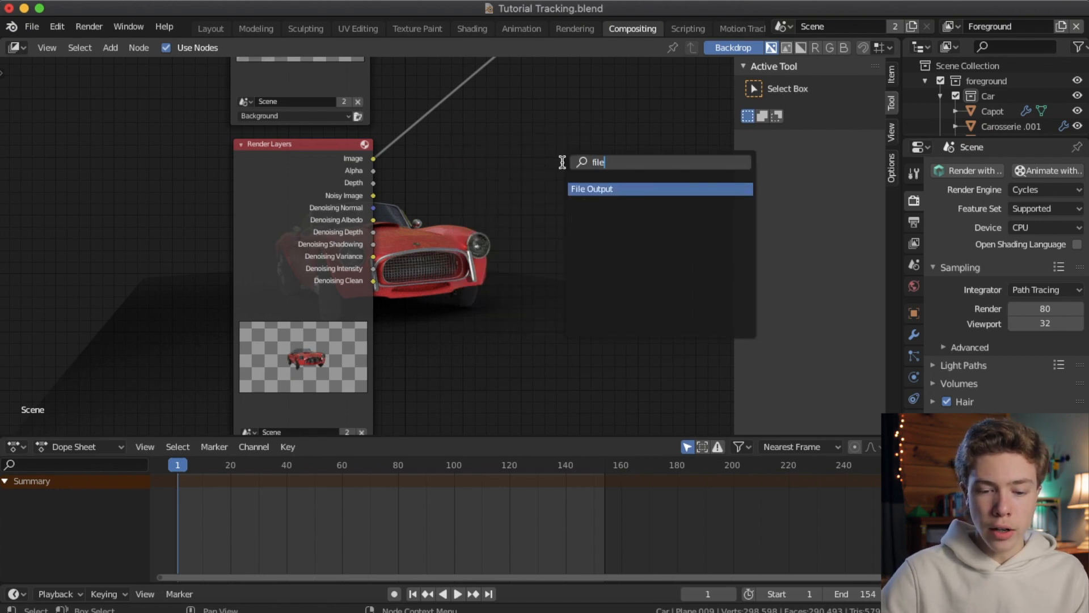
pyautogui.click(591, 188)
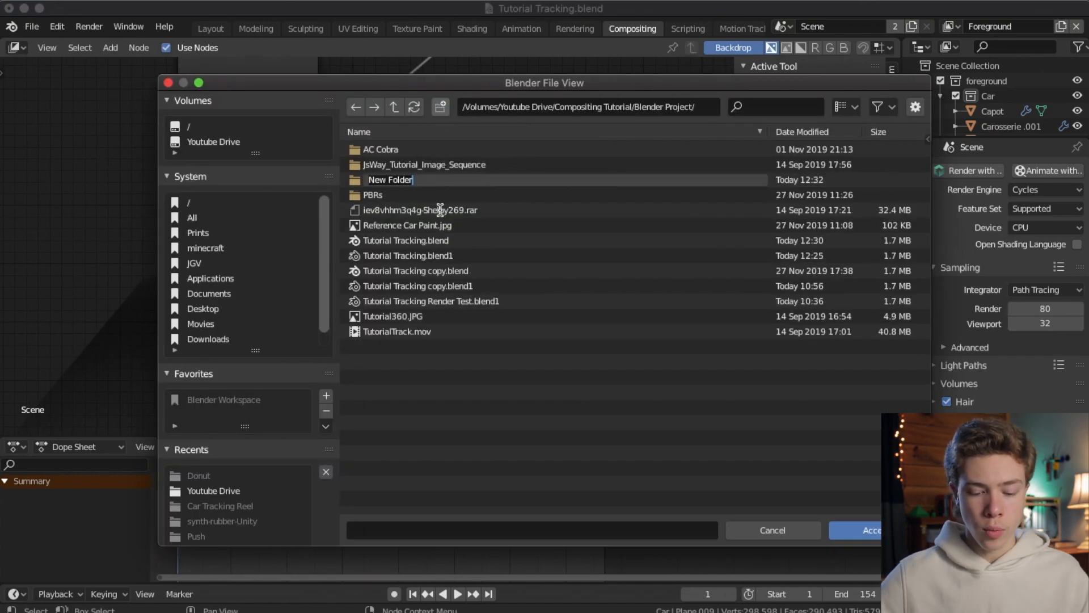
# Step: Name the new output folder starting with 'Render' for the rendered frames
pyautogui.write('Render')
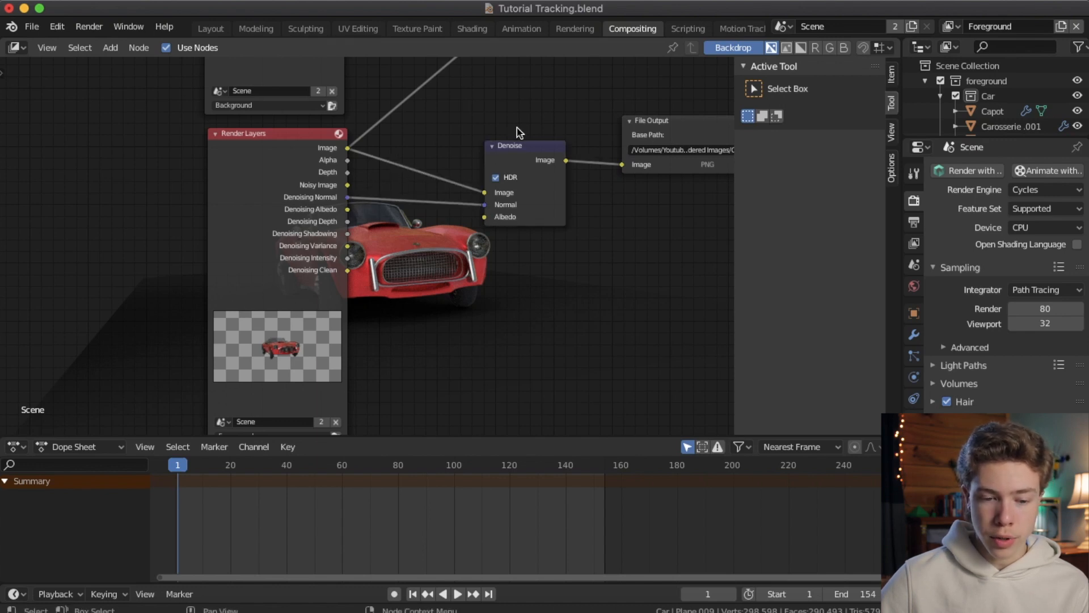
pyautogui.moveTo(352, 216)
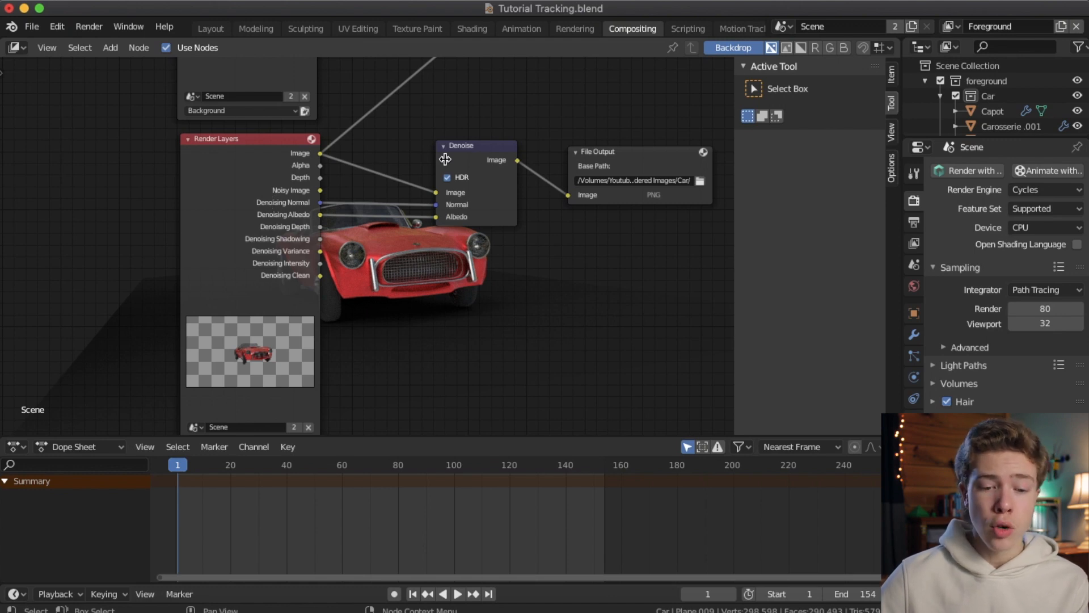
pyautogui.moveTo(481, 153)
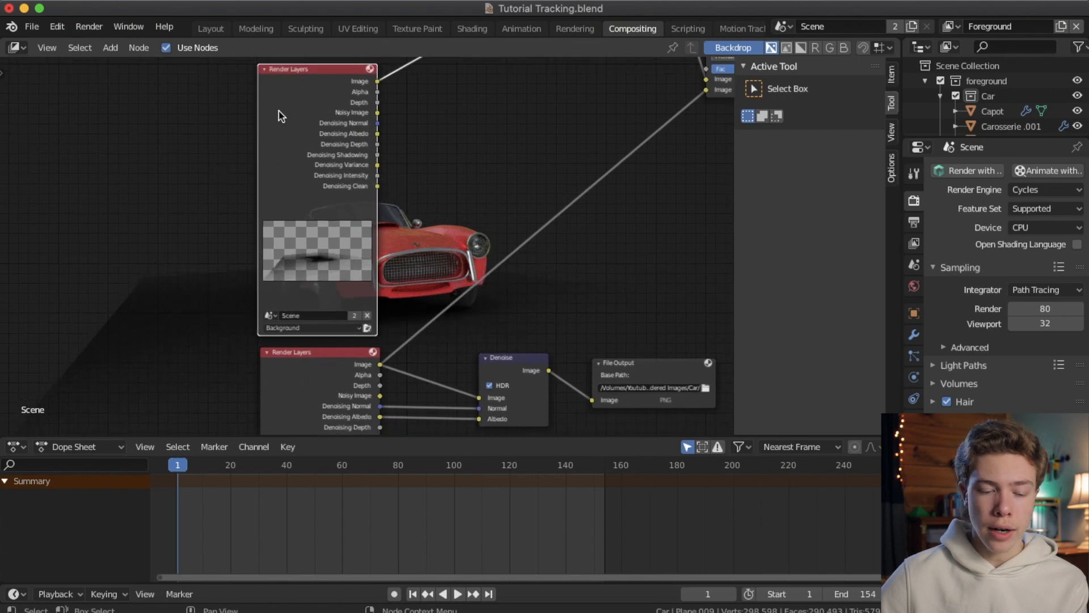
pyautogui.moveTo(266, 135)
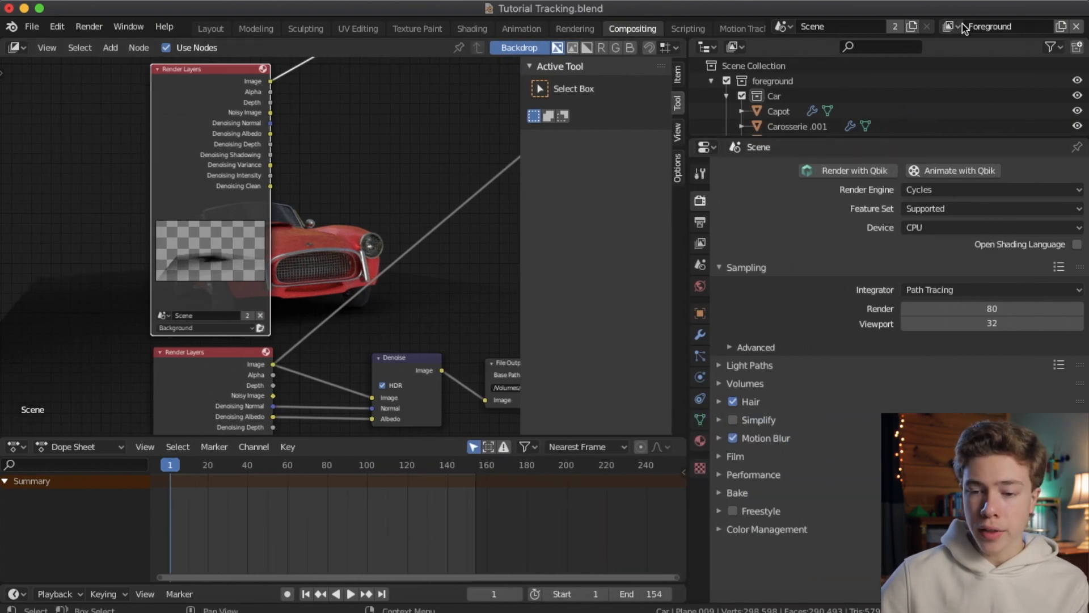
# Step: Switch to the Background view layer and exclude it from rendering
pyautogui.click(950, 27)
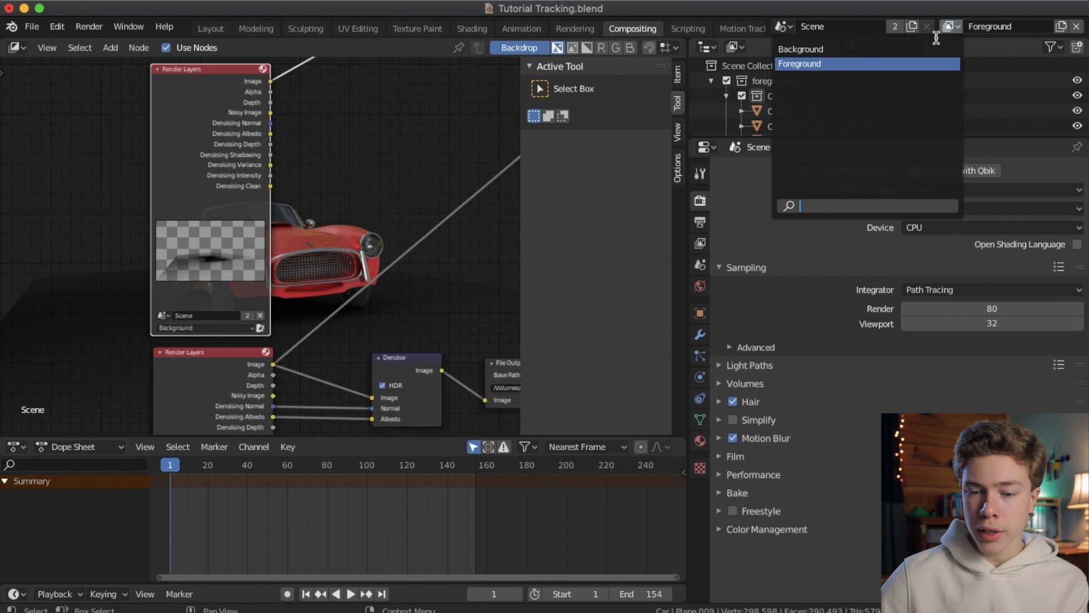
pyautogui.click(800, 49)
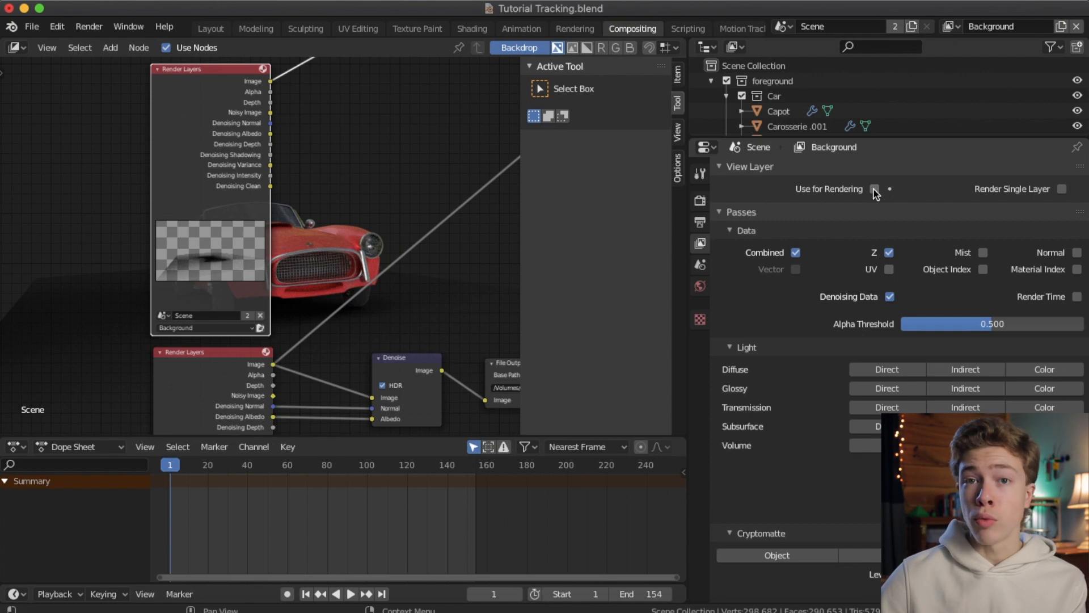
pyautogui.click(875, 189)
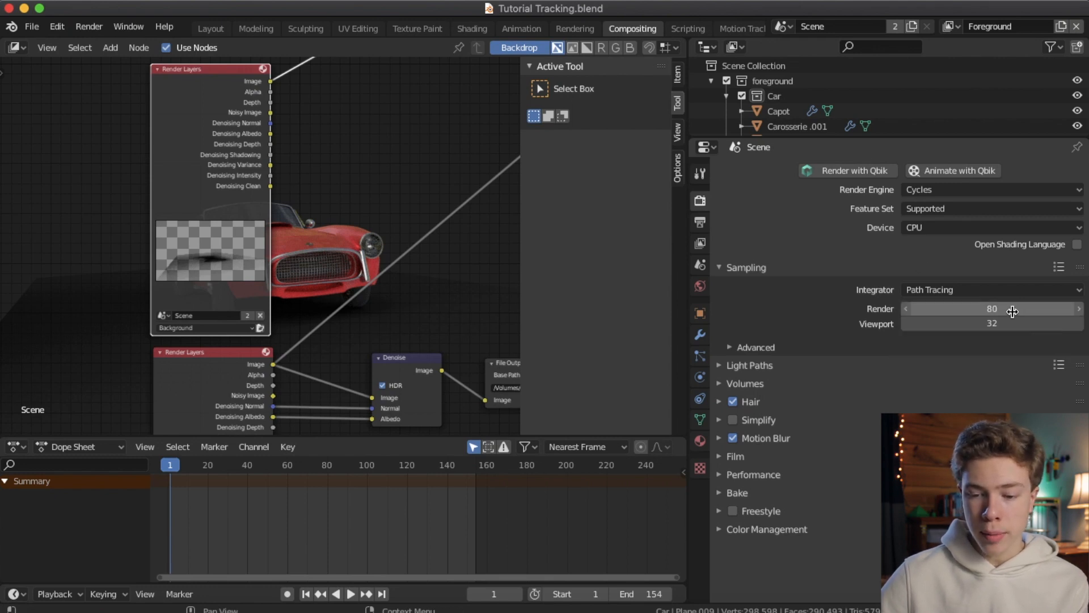
# Step: Adjust the render sample count and start rendering the whole foreground animation
pyautogui.moveTo(972, 309); pyautogui.dragTo(986, 308)
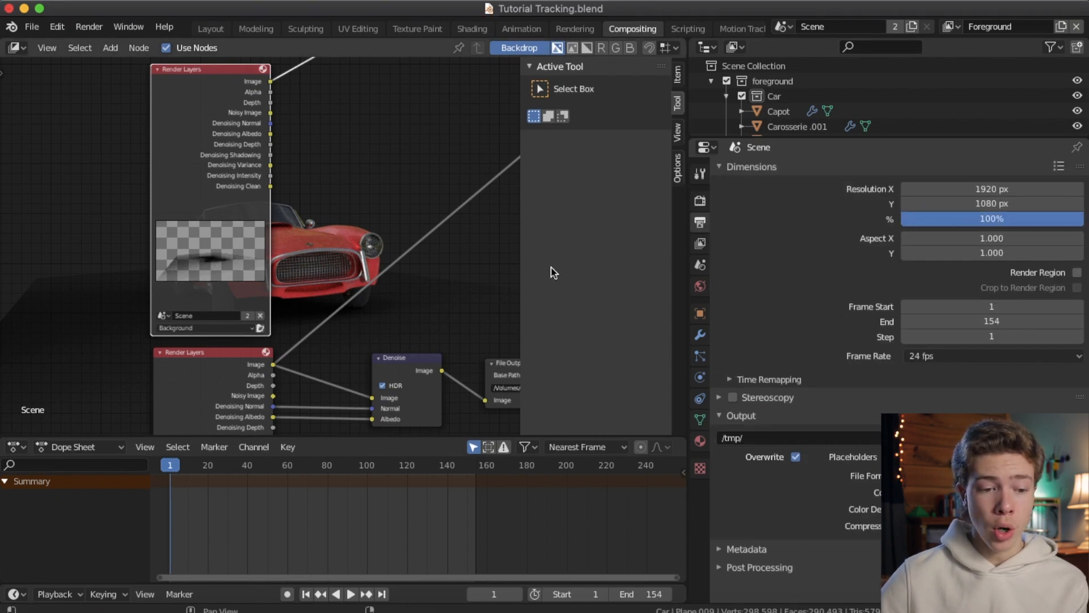
pyautogui.click(89, 27)
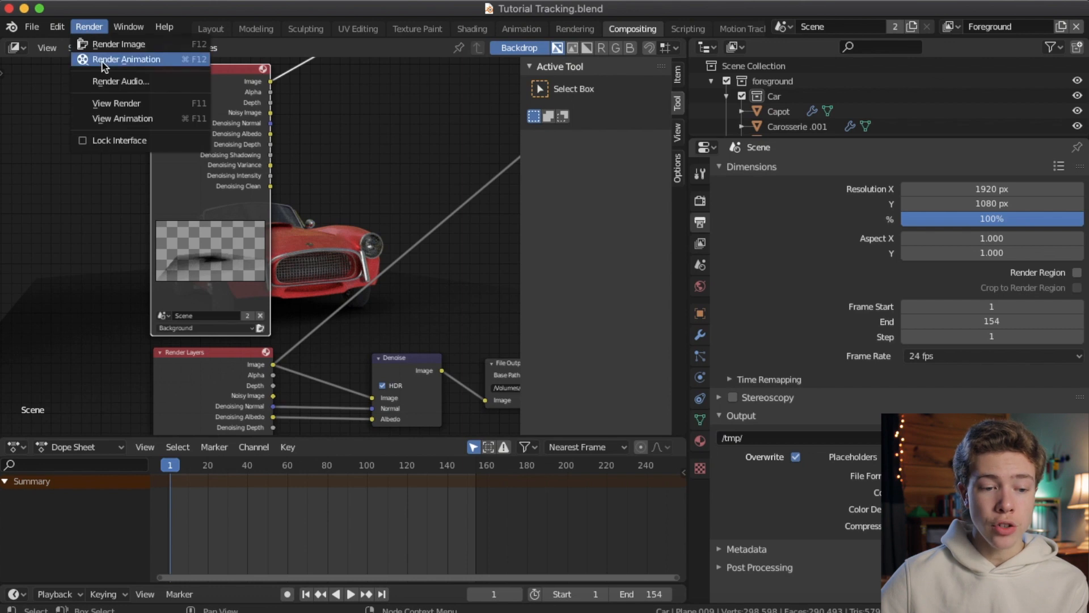
pyautogui.click(121, 44)
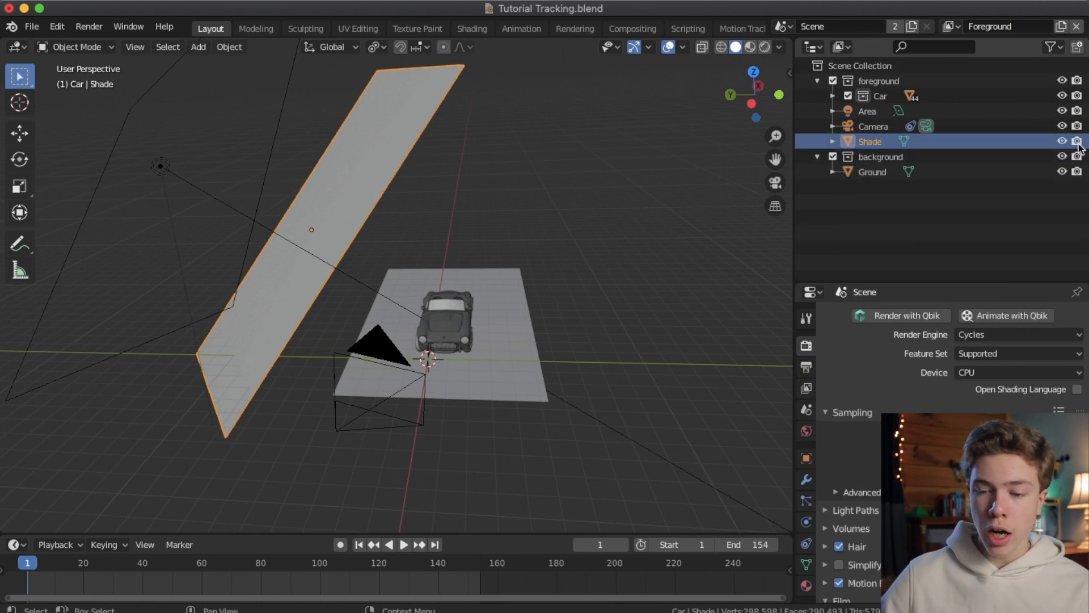
# Step: Make the Shade plane renderable, then show the view layer properties
pyautogui.click(1052, 47)
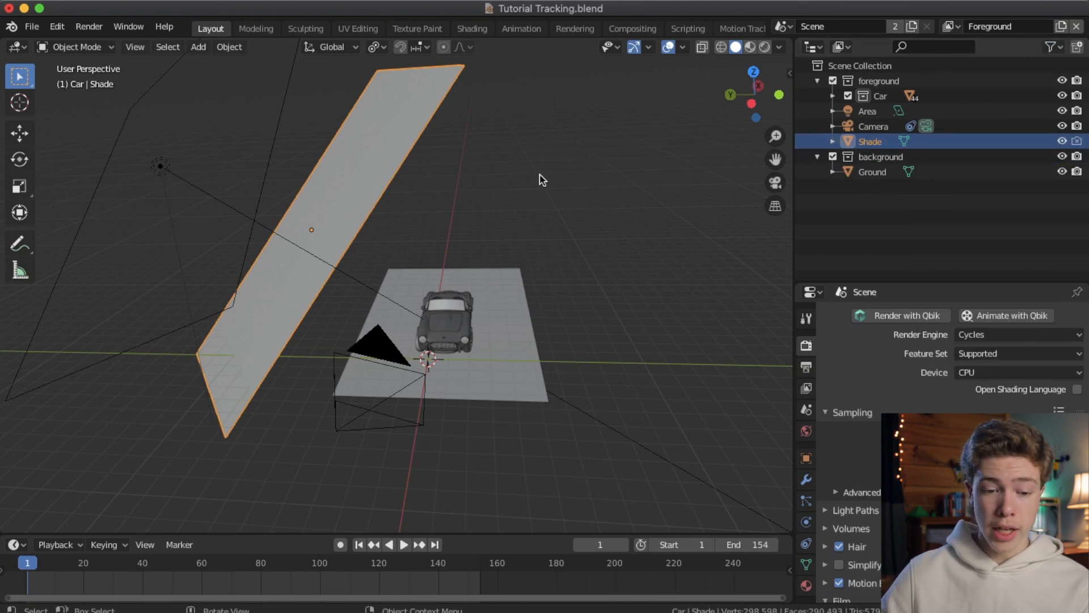
pyautogui.click(950, 27)
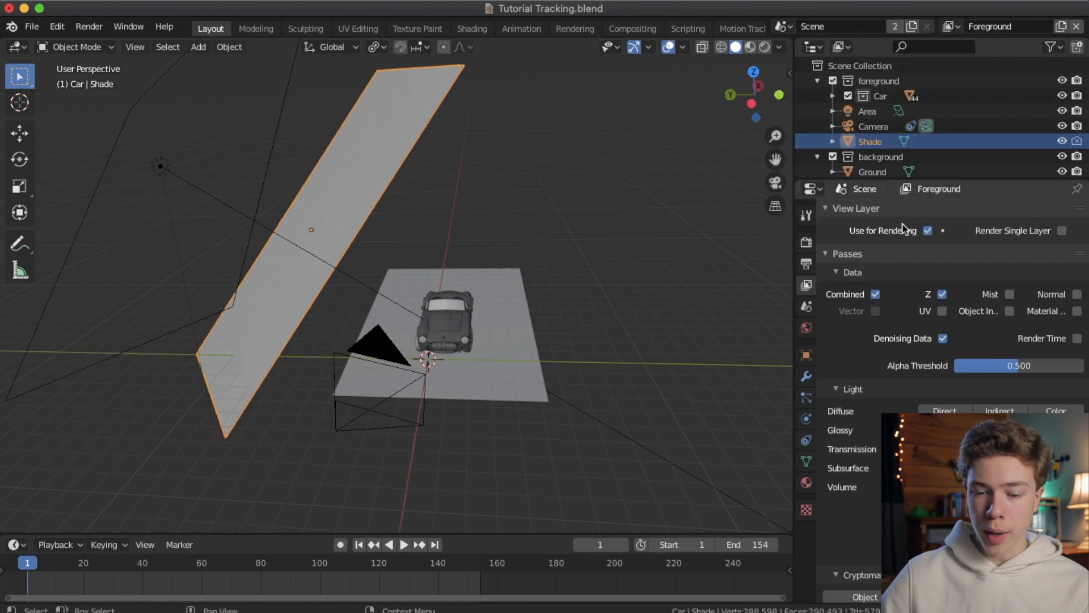
pyautogui.moveTo(910, 241)
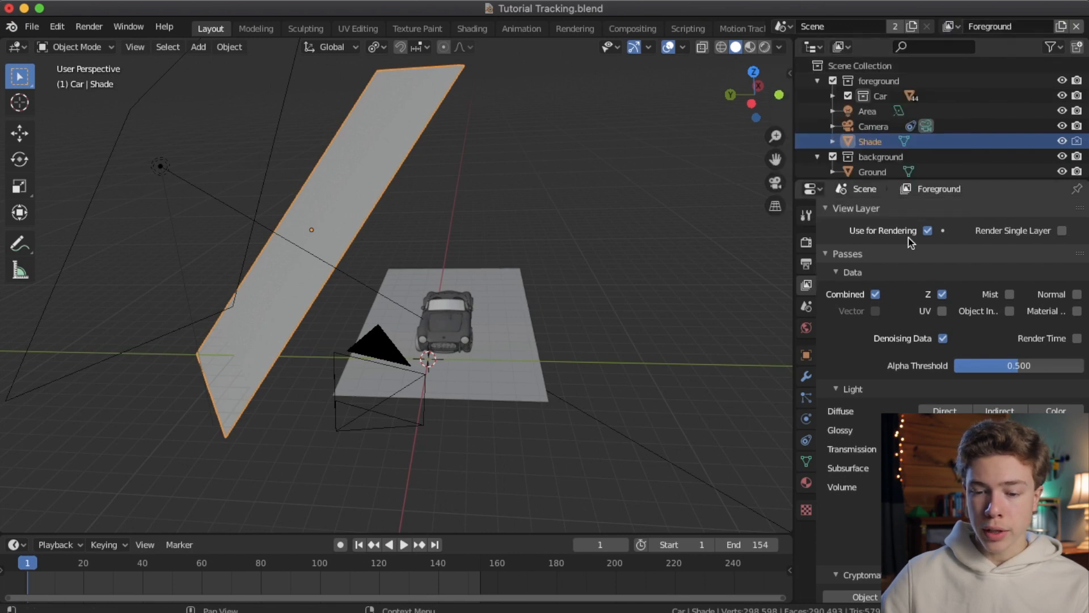
# Step: Turn off Use for Rendering on Foreground and enable it on the Background view layer
pyautogui.click(927, 230)
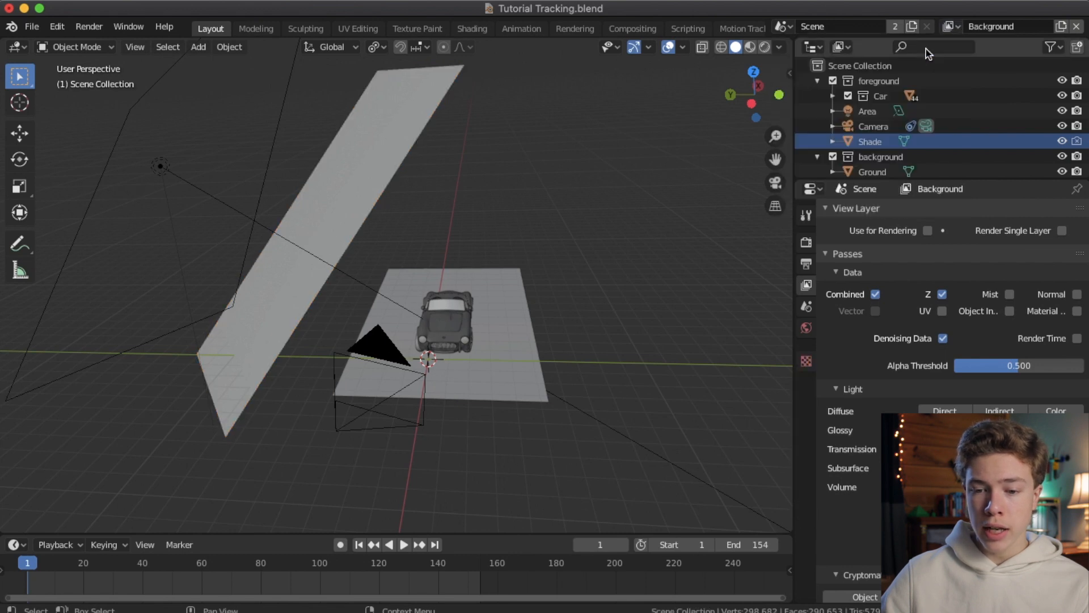
pyautogui.click(944, 229)
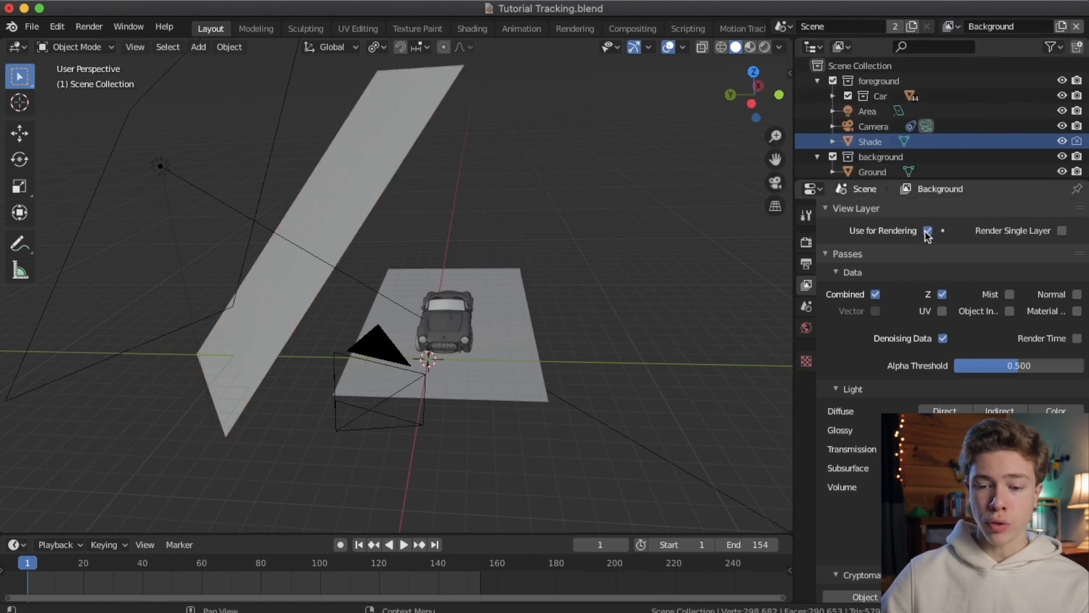
pyautogui.click(631, 26)
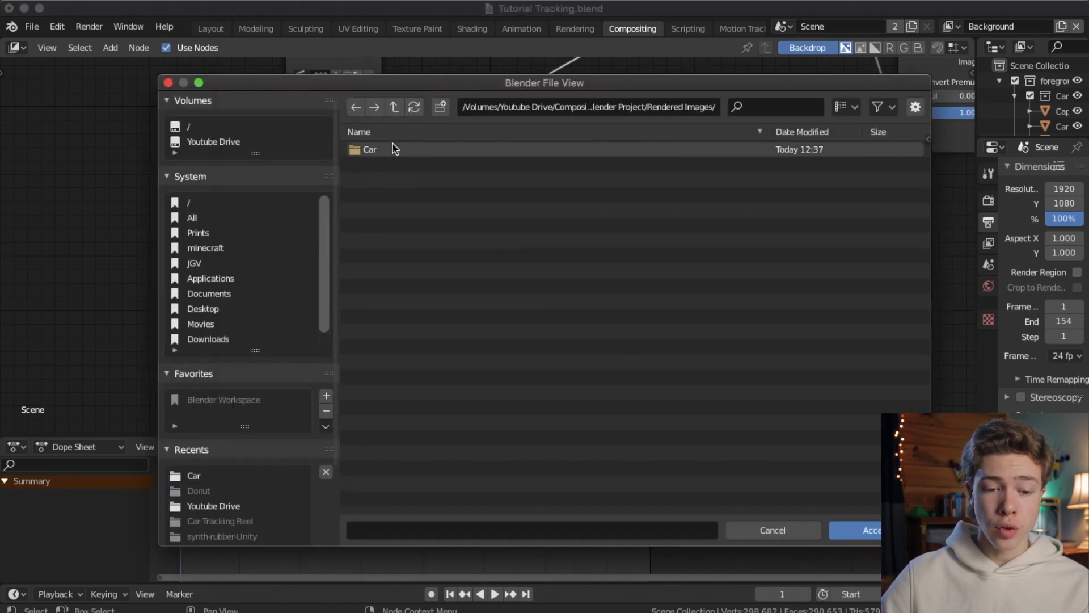
# Step: Create a new folder named Shadow inside Rendered Images for the shadow frames
pyautogui.click(441, 106)
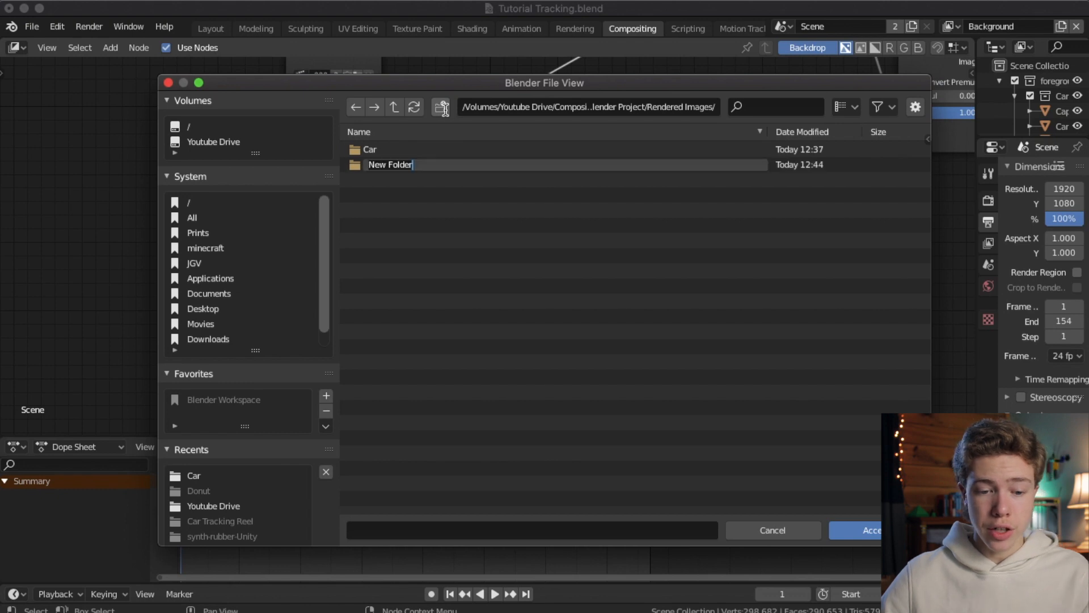
pyautogui.write('Shadow')
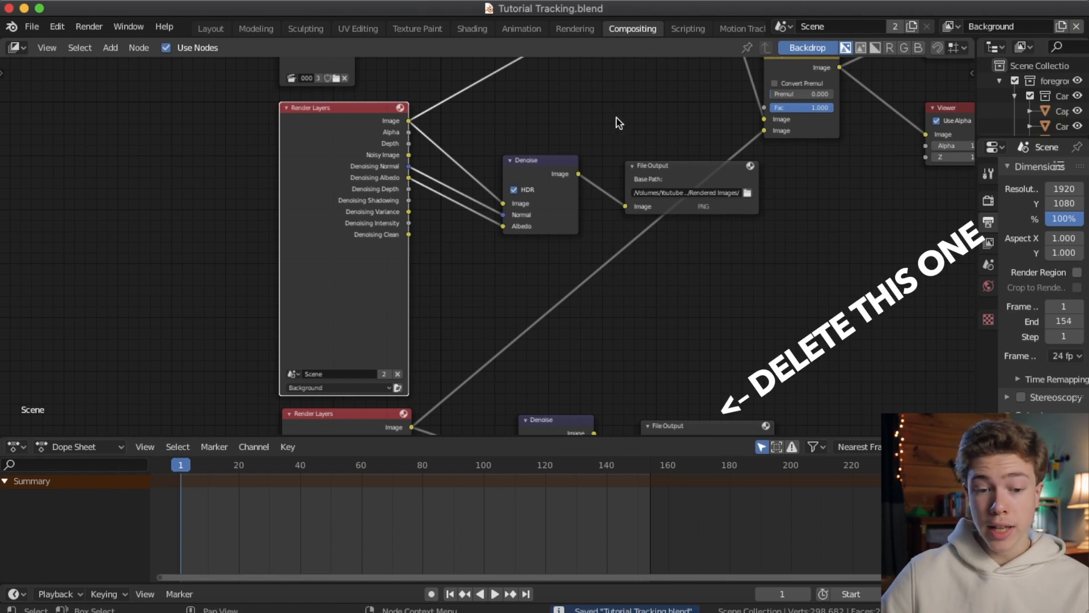
pyautogui.moveTo(595, 112)
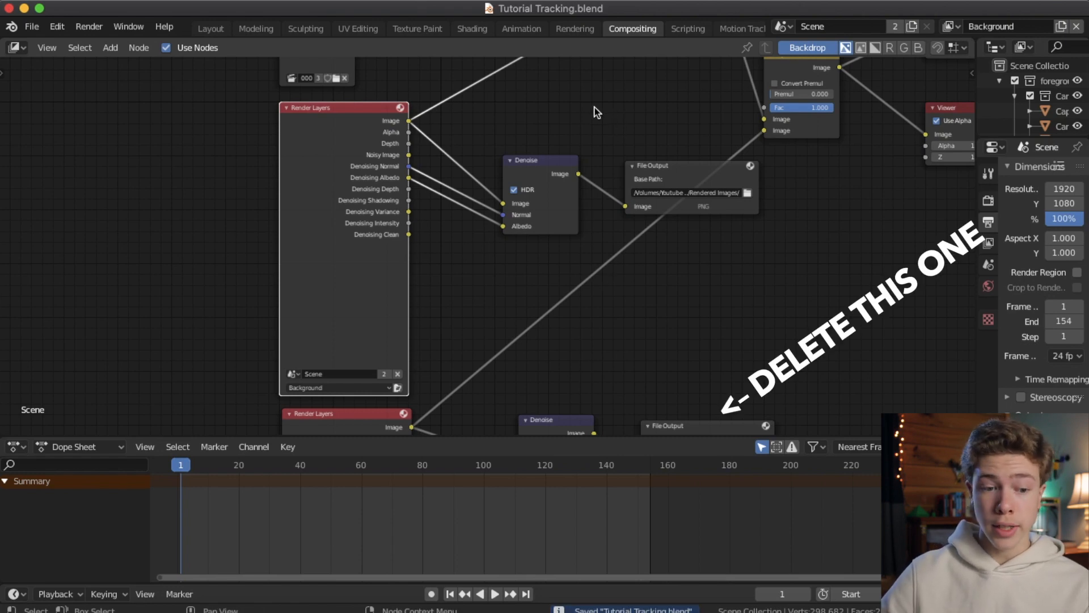
# Step: Start Render Animation for the shadow pass from the Render menu
pyautogui.click(89, 27)
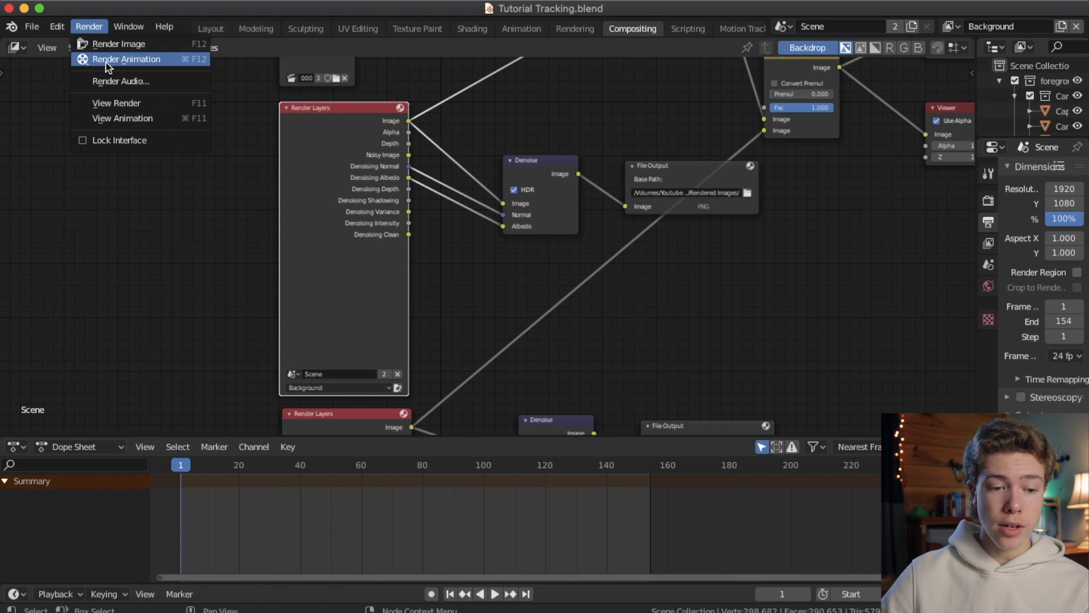
pyautogui.click(126, 58)
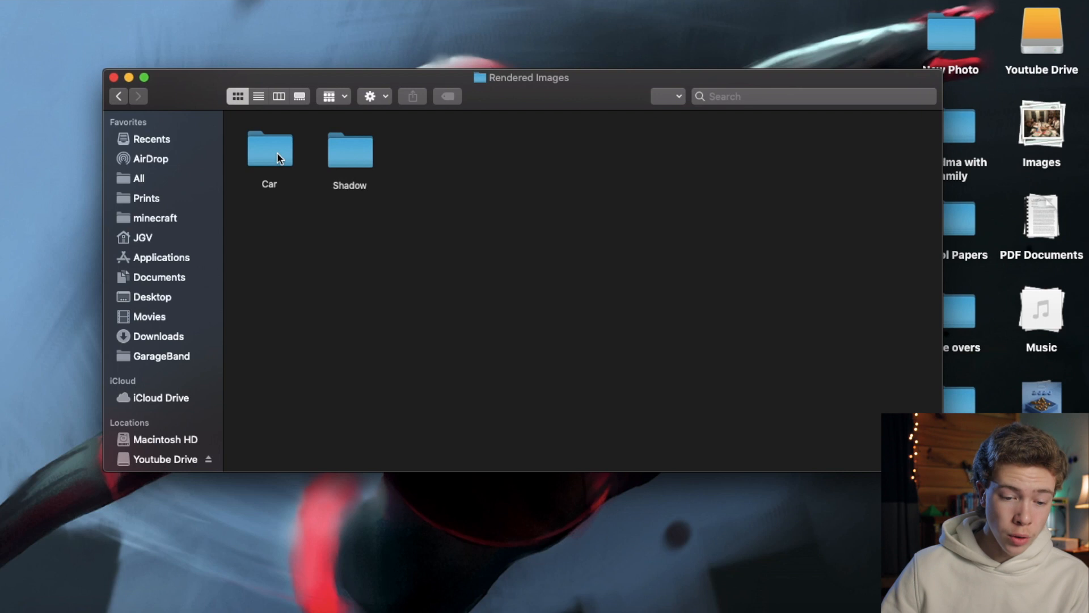
# Step: Browse the Car and then the Shadow render folders of numbered PNG frames
pyautogui.doubleClick(270, 149)
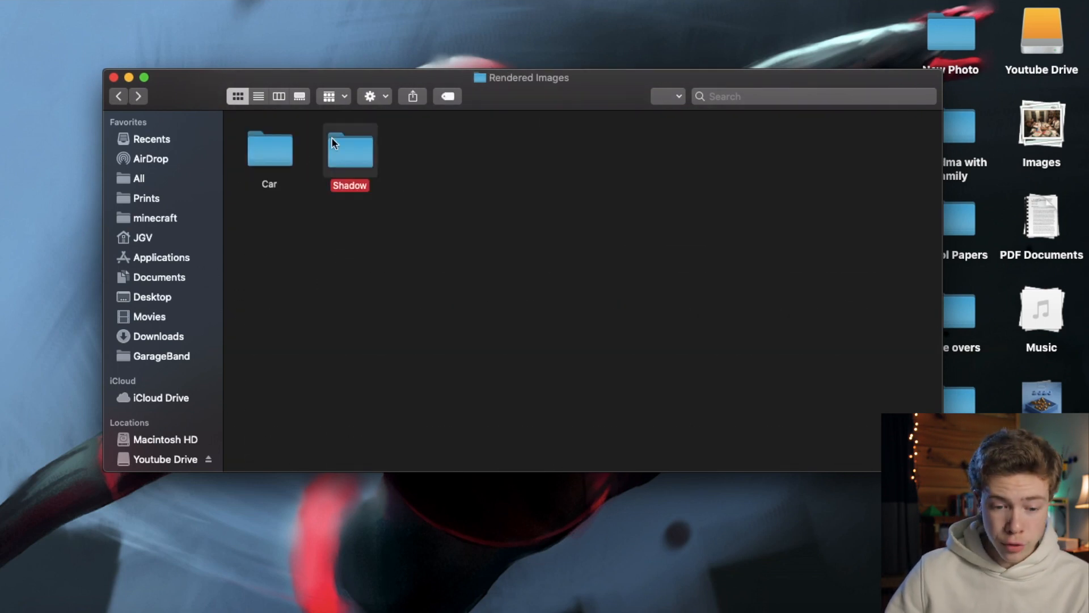
pyautogui.doubleClick(349, 149)
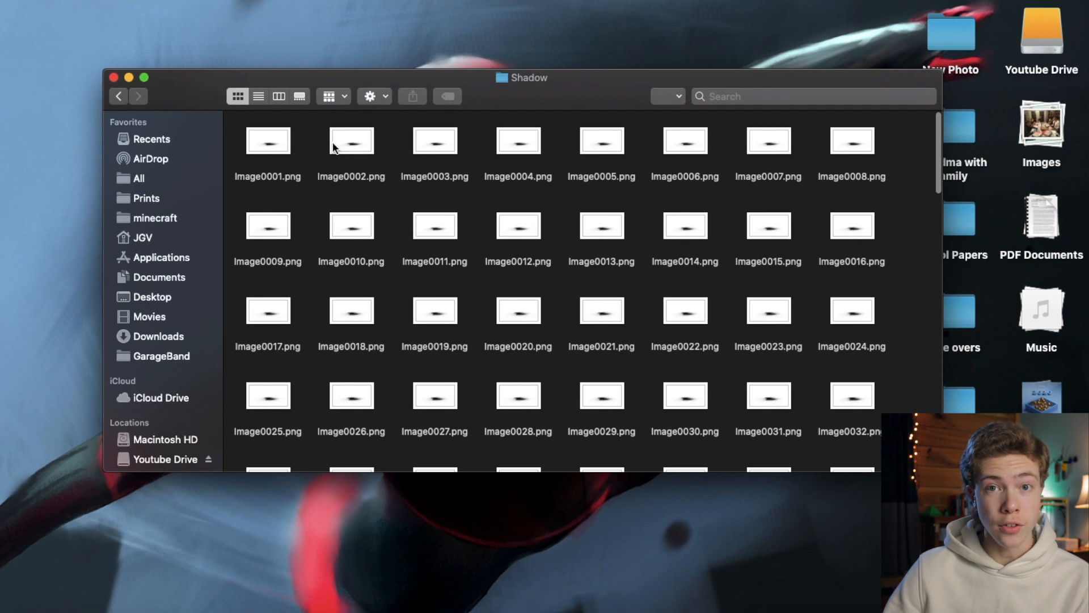
pyautogui.moveTo(387, 214)
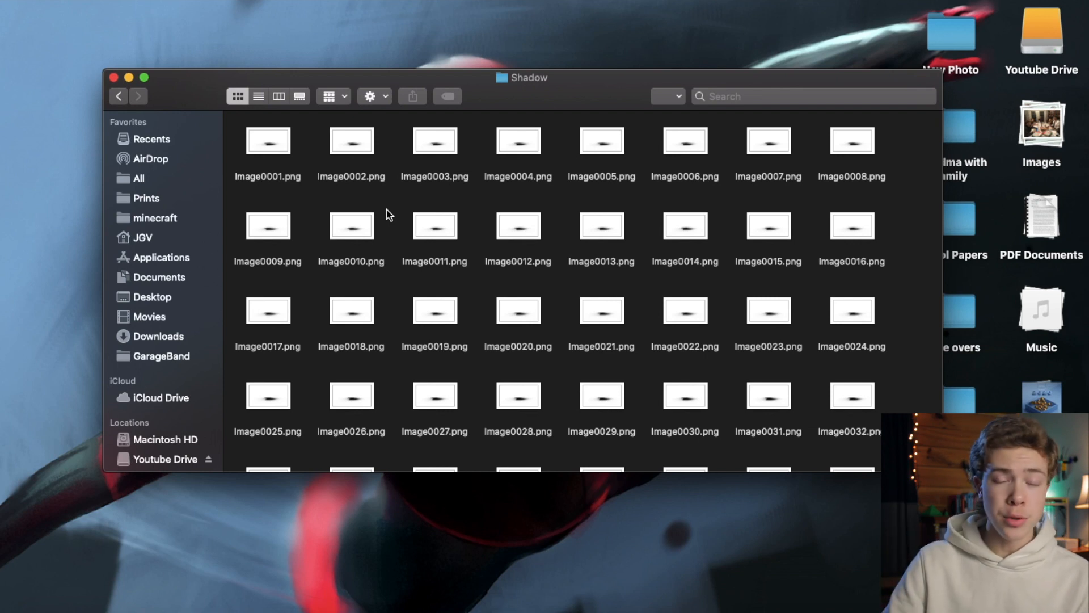
pyautogui.moveTo(393, 207)
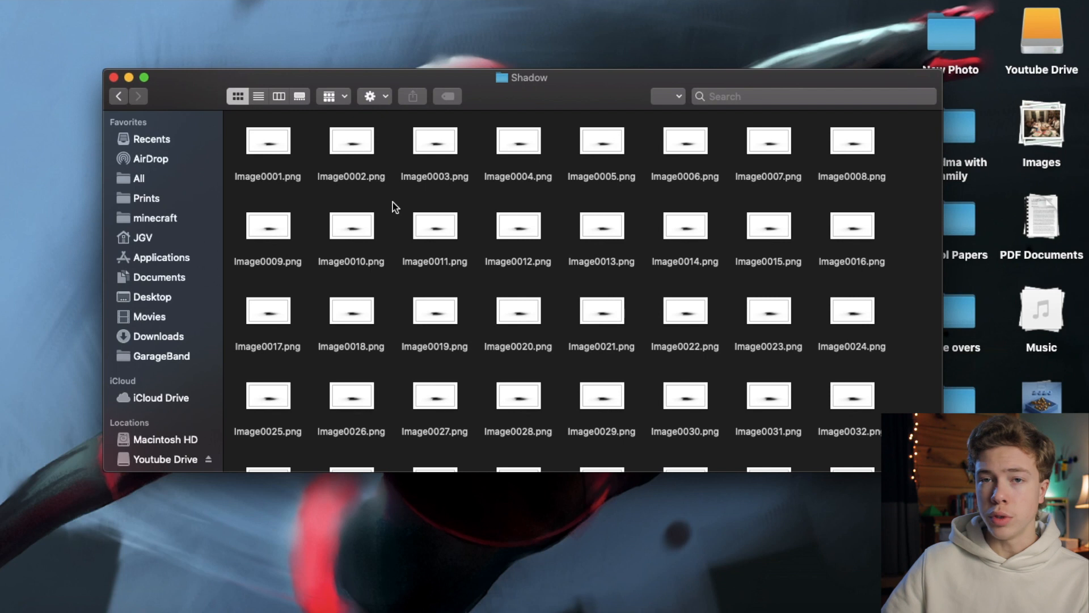
pyautogui.moveTo(361, 165)
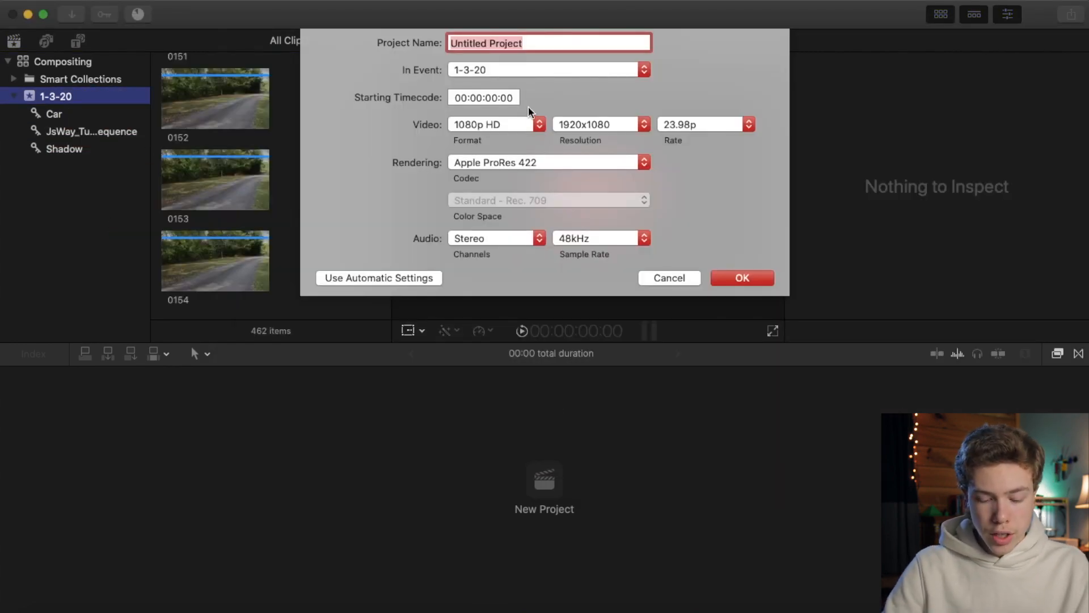
# Step: Name the new project 'Project' and confirm it at 1080p HD 23.98p
pyautogui.write('Project')
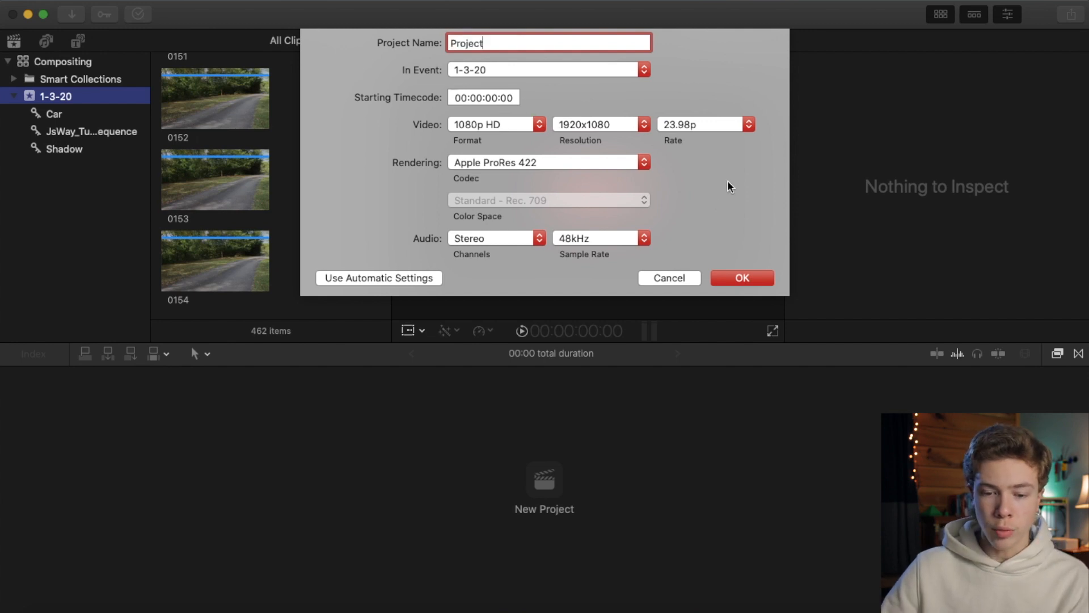
pyautogui.click(741, 278)
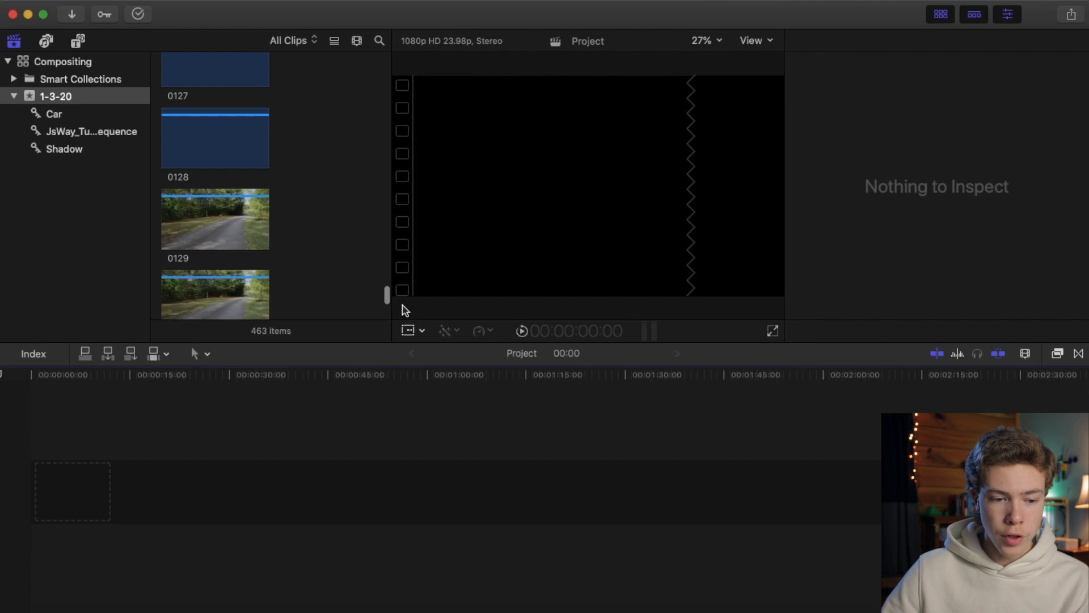
# Step: Combine the JsWay road clean-plate frames into one 6-second compound clip on the timeline
pyautogui.click(90, 131)
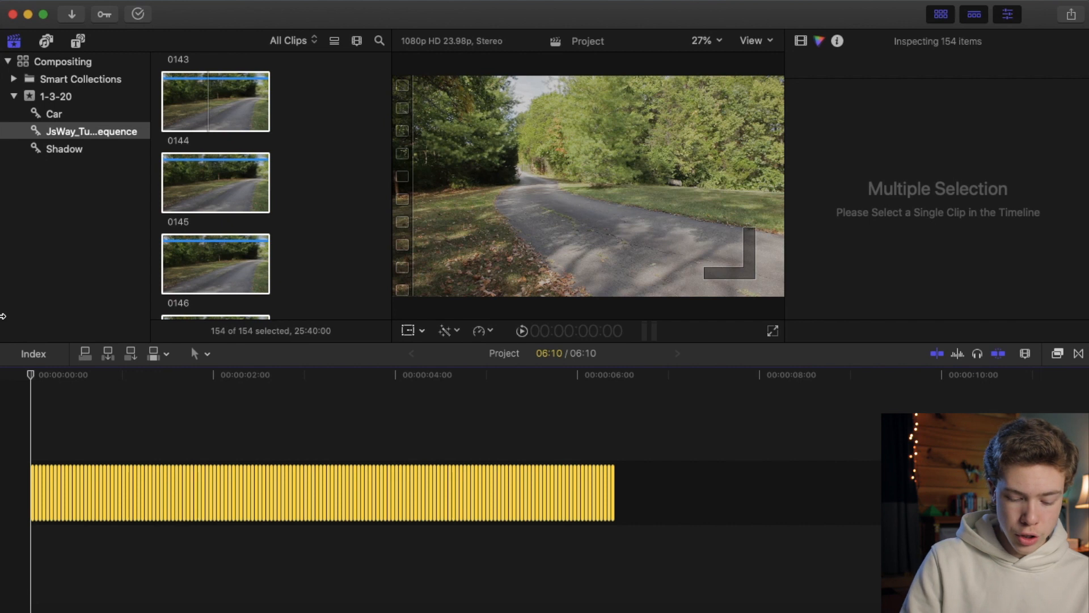
pyautogui.click(323, 492)
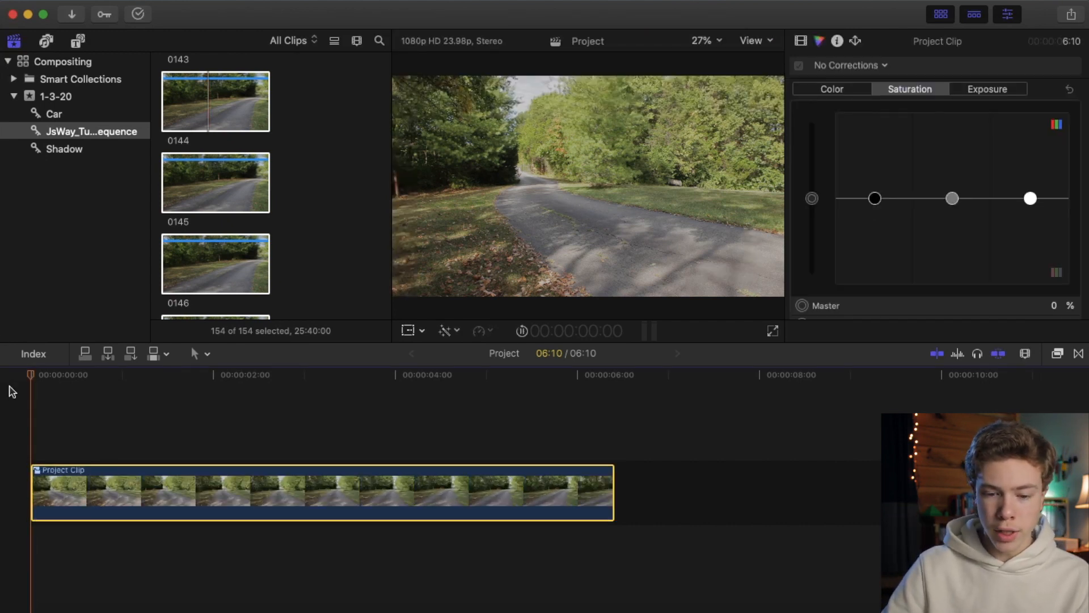
pyautogui.click(205, 375)
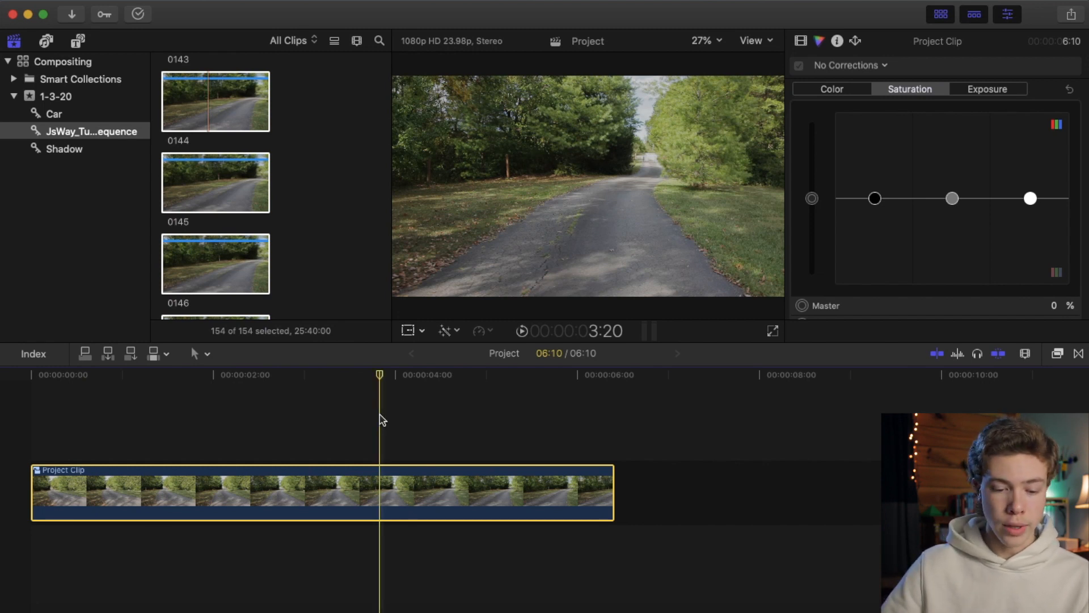
# Step: Select all 154 Shadow frames, make them a compound clip and place it above the road plate
pyautogui.click(63, 148)
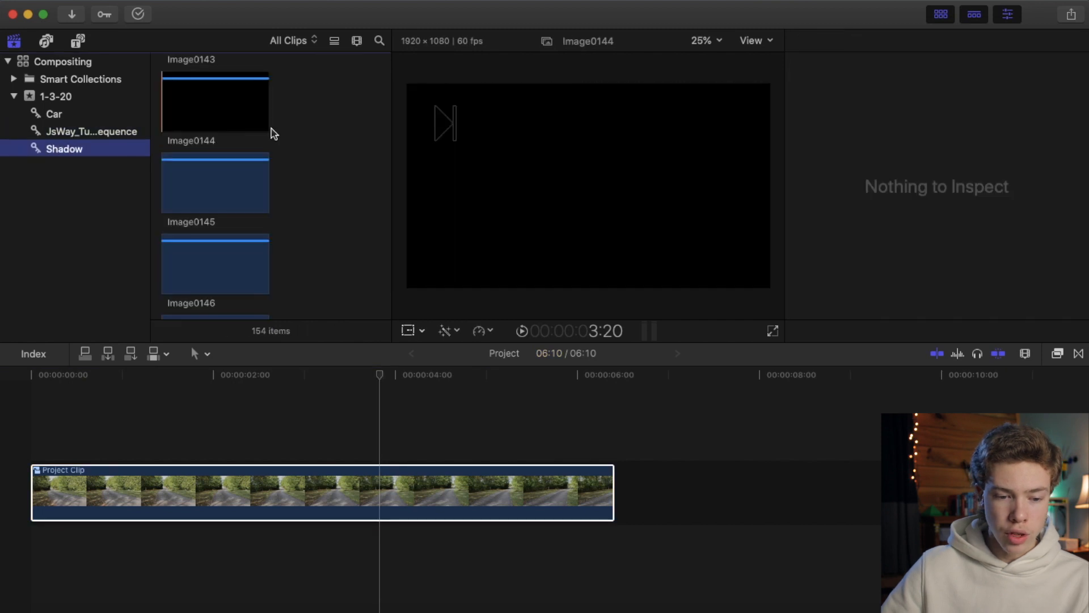
pyautogui.press('cmd+a')
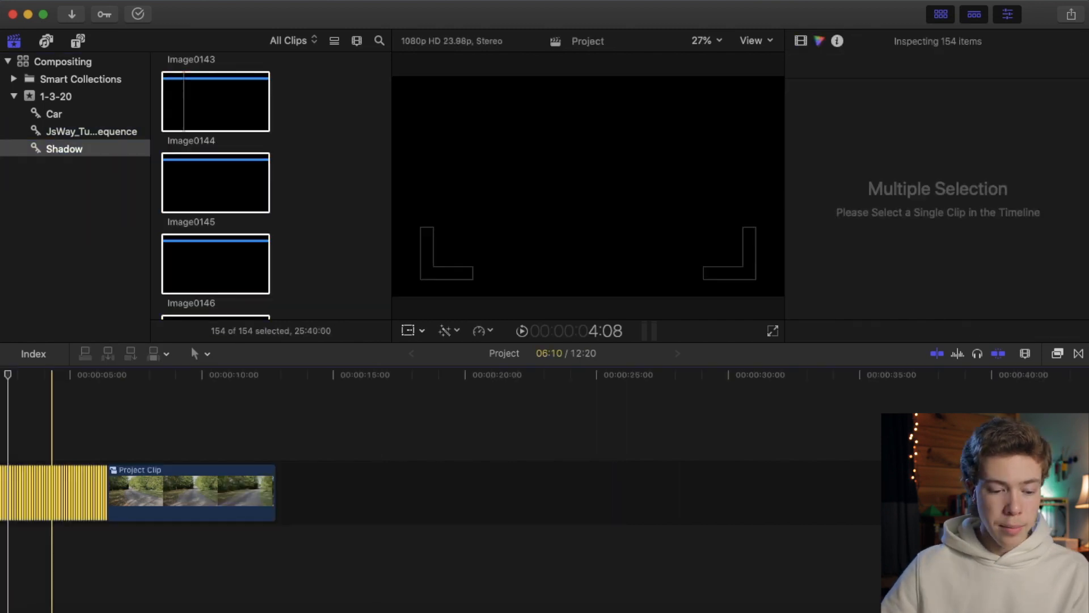
pyautogui.click(115, 489)
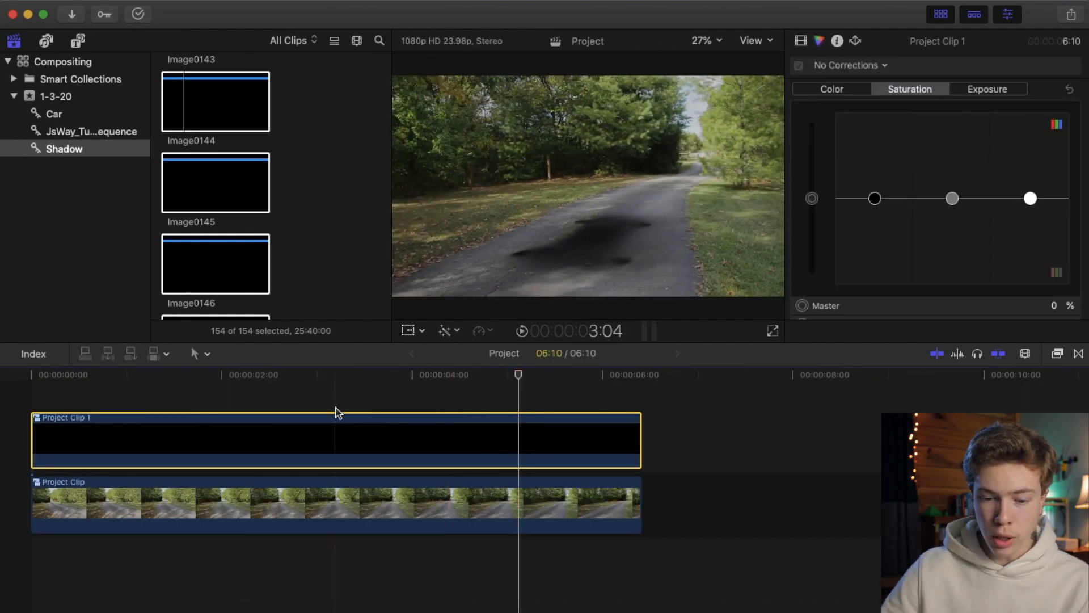
pyautogui.click(54, 113)
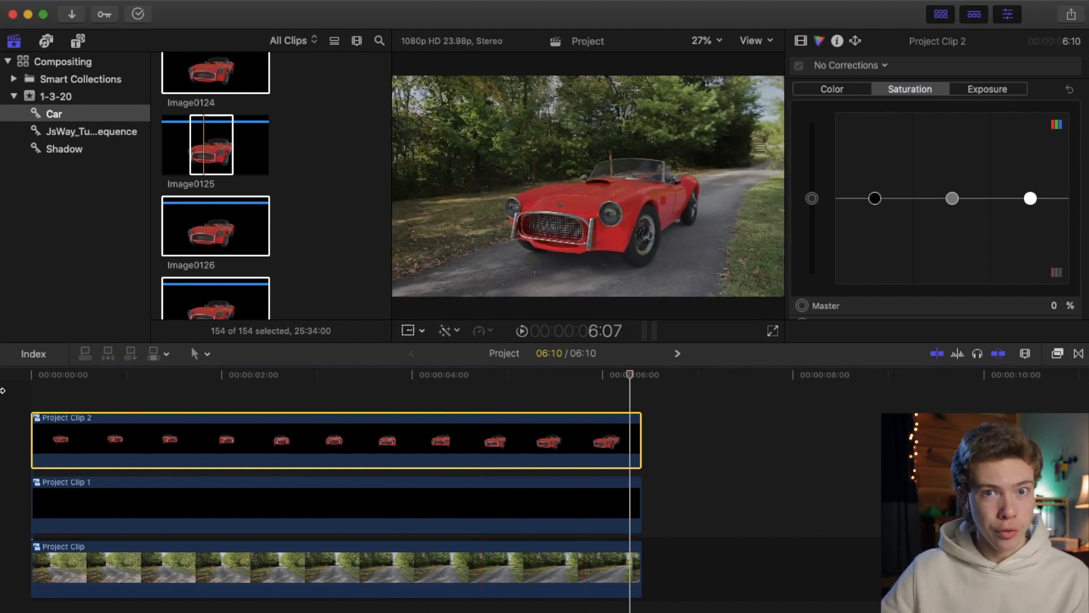
# Step: Duplicate the shadow clip and set the copy's Opacity to about 51% in the Video Inspector
pyautogui.click(365, 374)
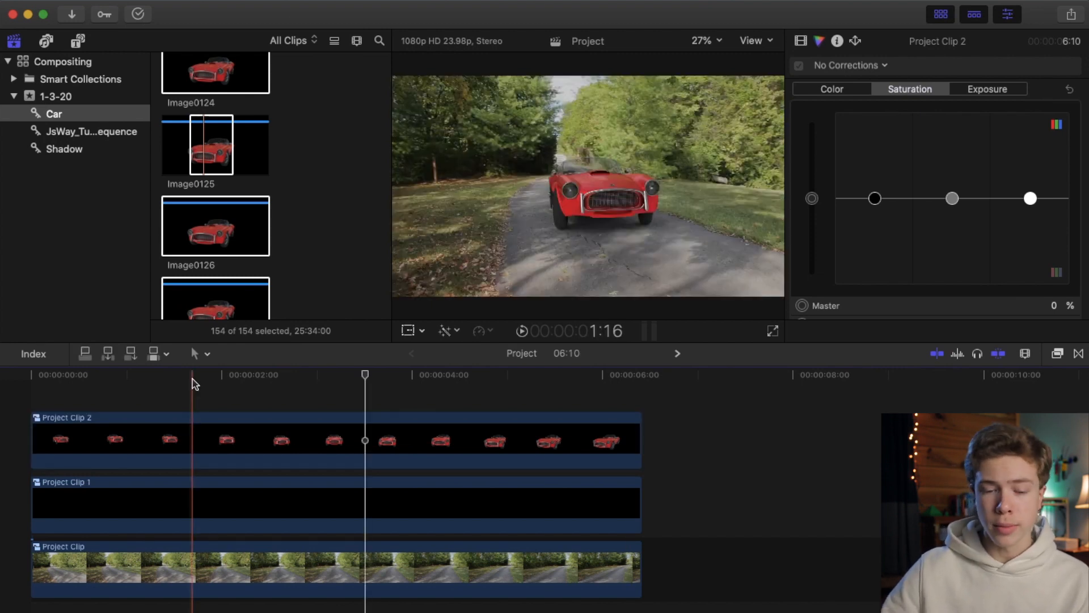
pyautogui.click(480, 375)
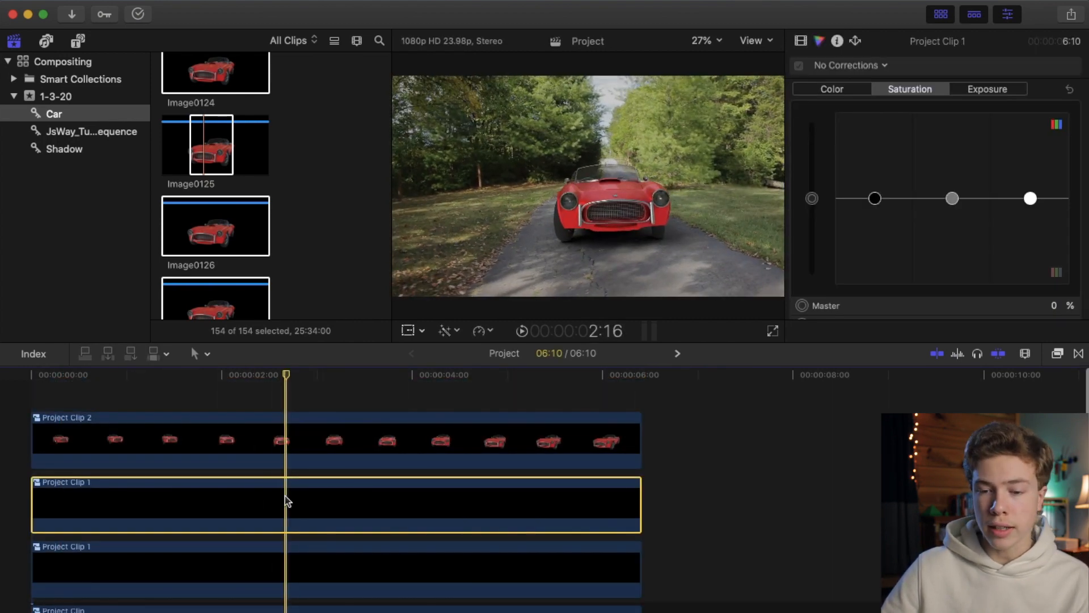
pyautogui.click(799, 41)
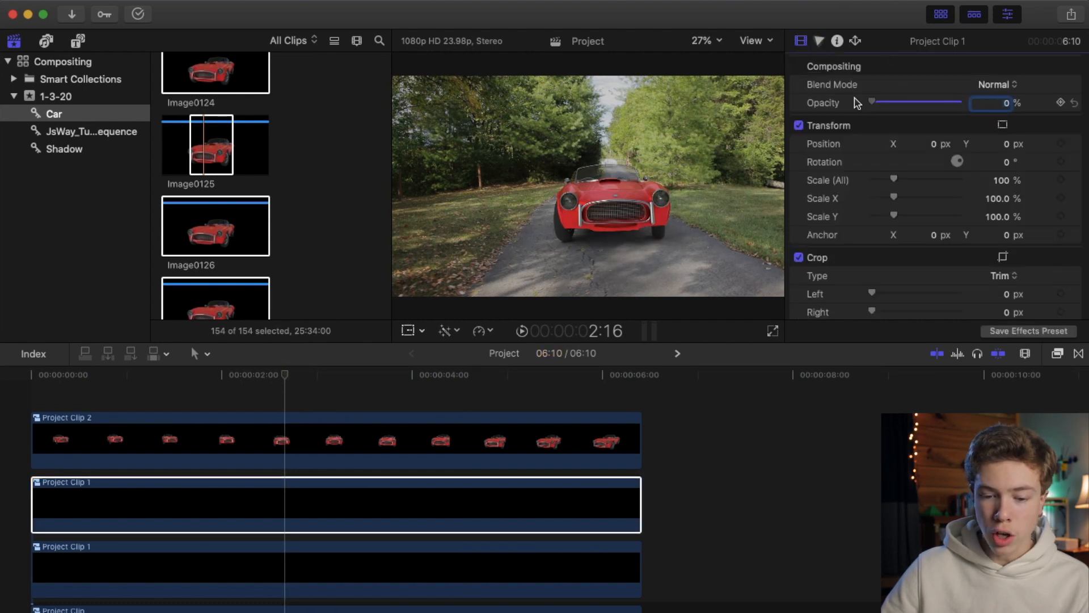
pyautogui.moveTo(873, 103); pyautogui.dragTo(962, 102)
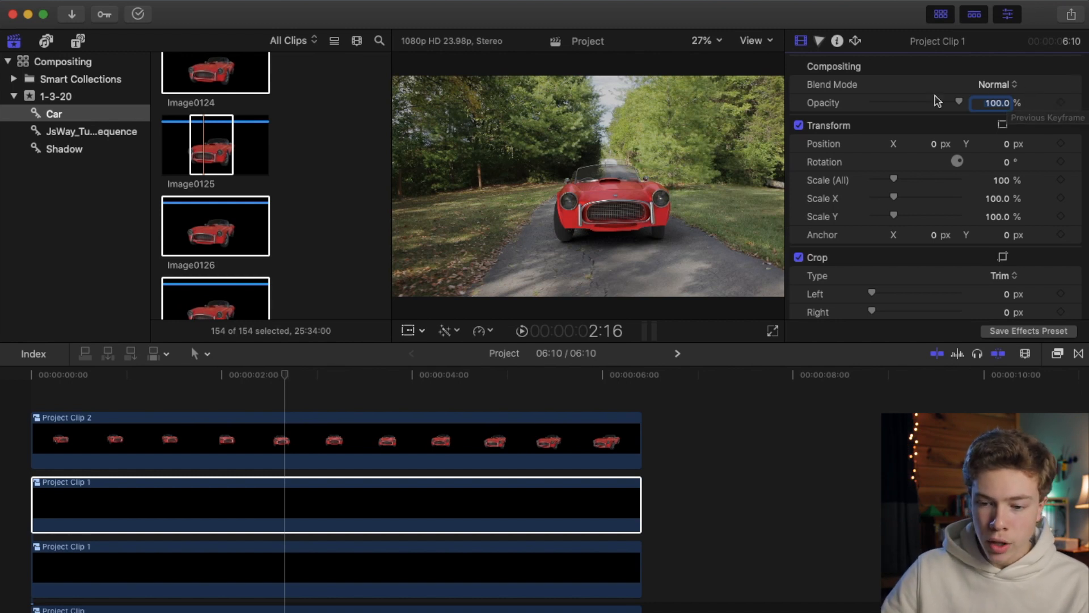
pyautogui.moveTo(959, 102); pyautogui.dragTo(903, 102)
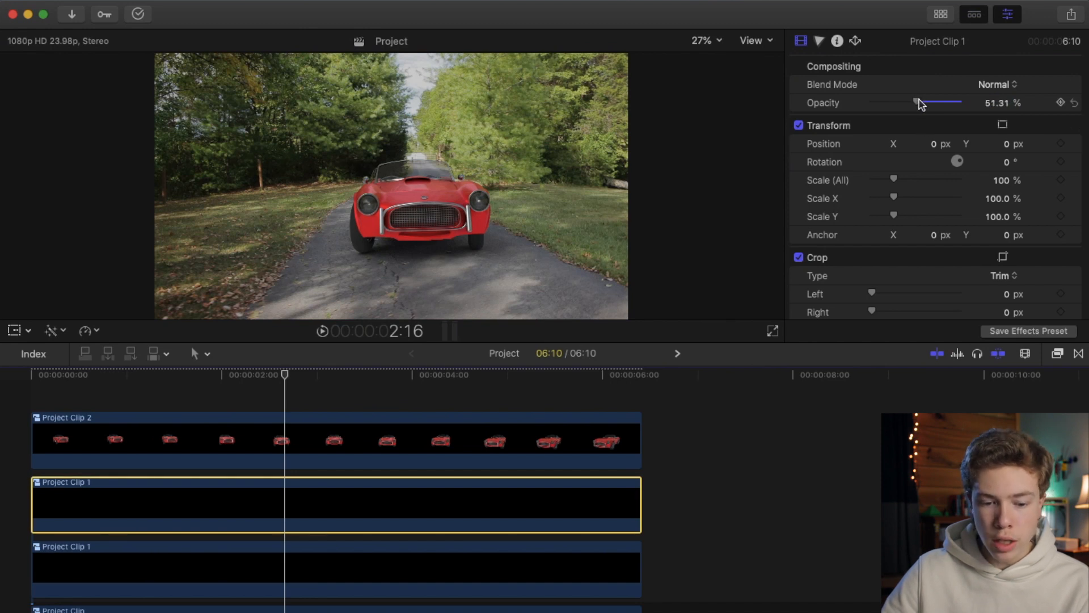
pyautogui.click(426, 375)
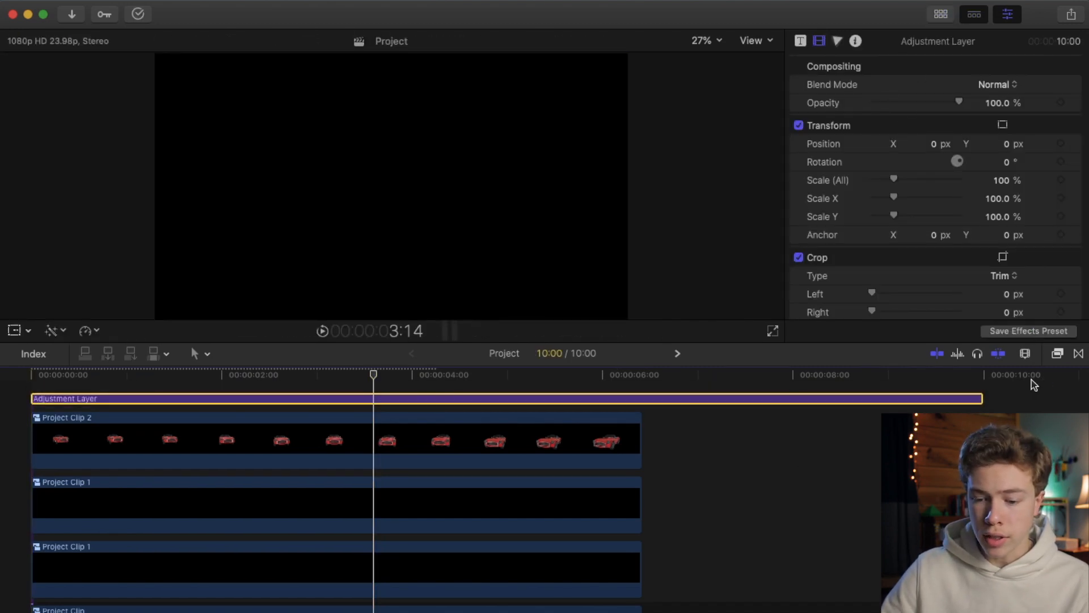
# Step: Trim the adjustment layer to 6:10, add a Color Board grade darkening midtones and raising highlights, and compare
pyautogui.moveTo(983, 398); pyautogui.dragTo(653, 398)
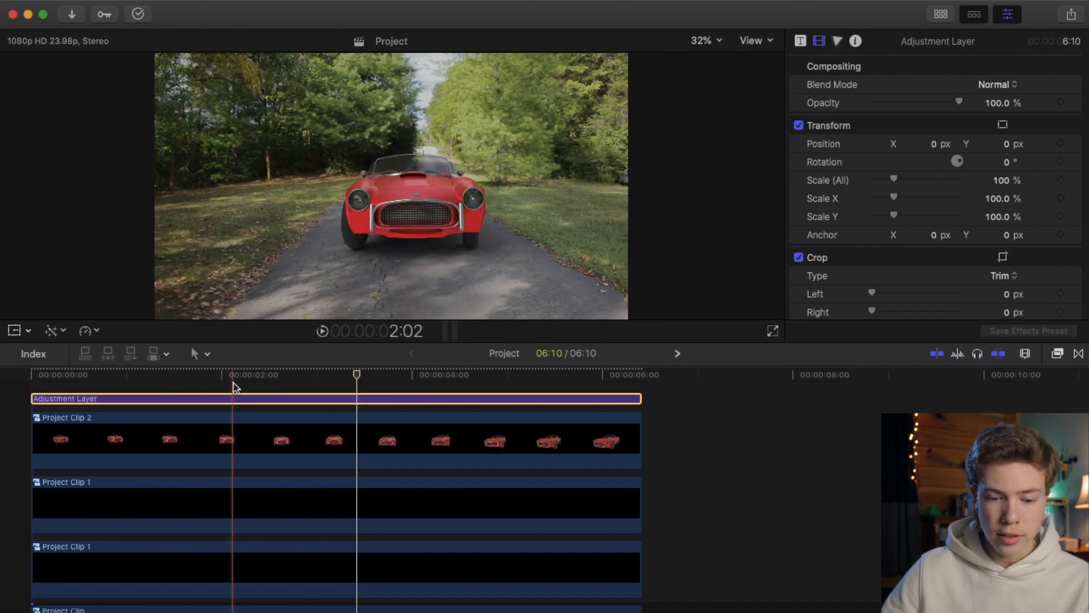
pyautogui.click(837, 41)
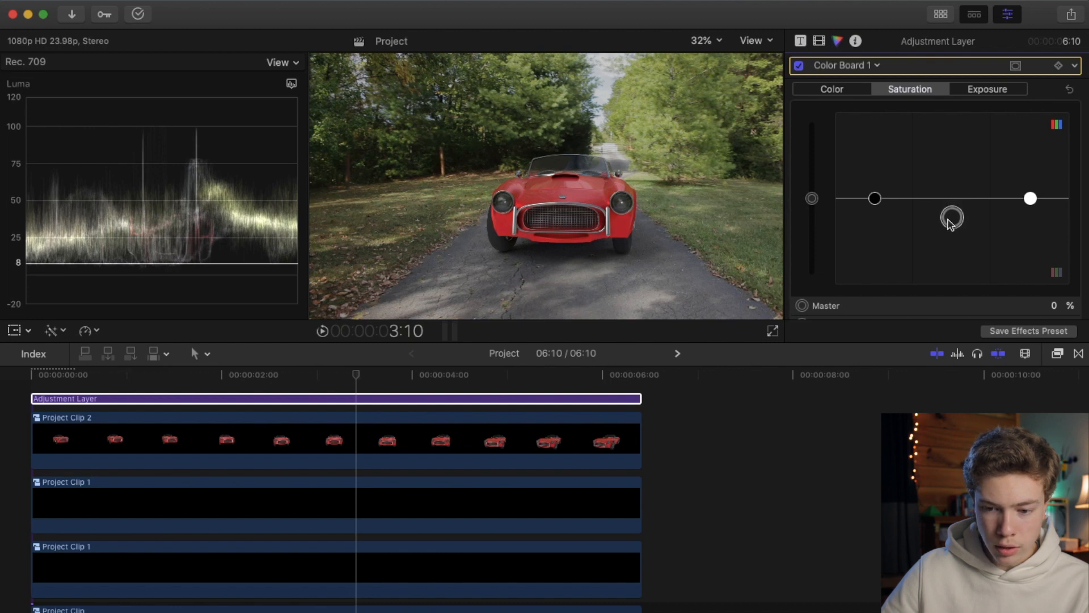
pyautogui.click(987, 89)
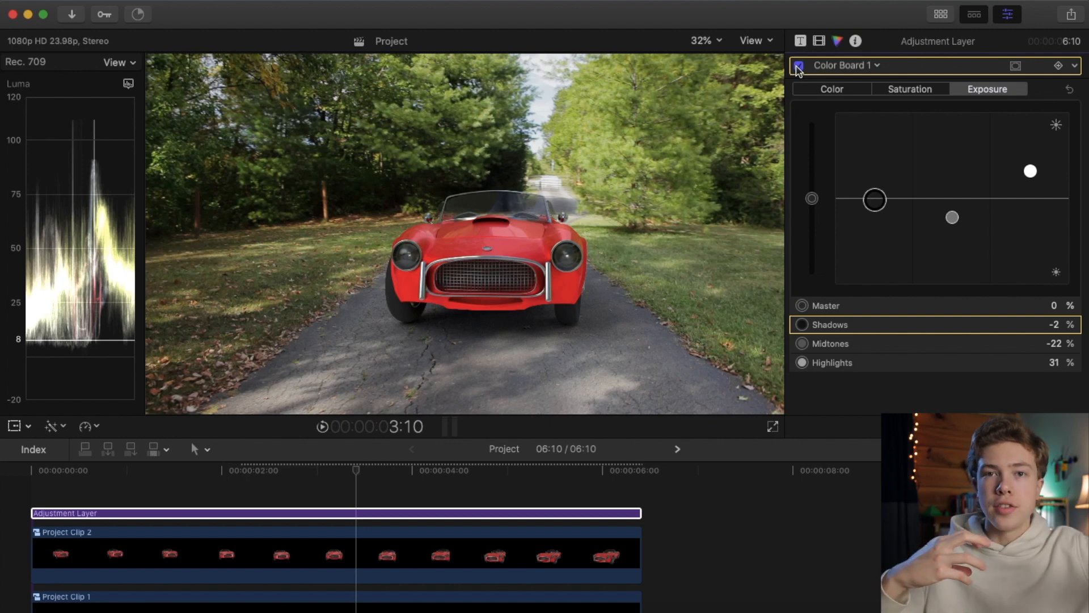
pyautogui.click(798, 65)
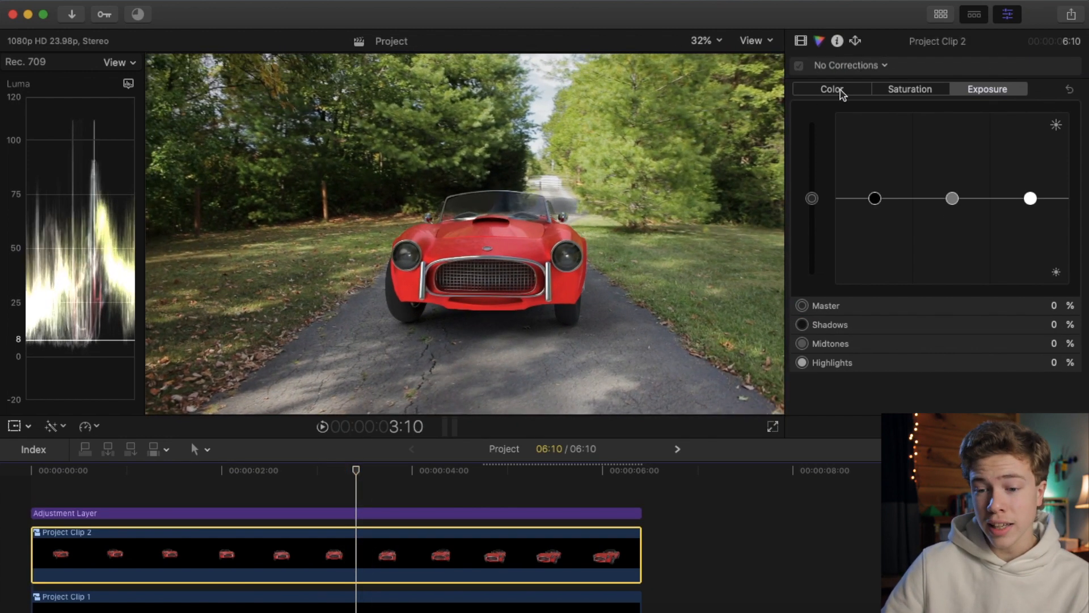
# Step: Try exposure tweaks on the car layer's Color Board, leaving exposure neutral
pyautogui.moveTo(1030, 198); pyautogui.dragTo(1030, 143)
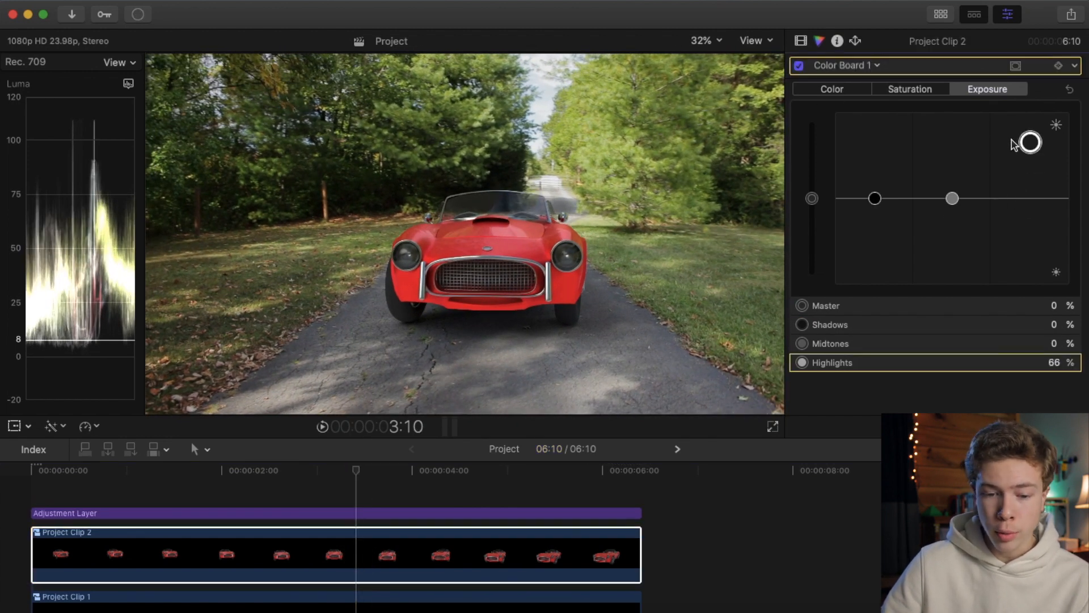
pyautogui.moveTo(1028, 143); pyautogui.dragTo(1028, 131)
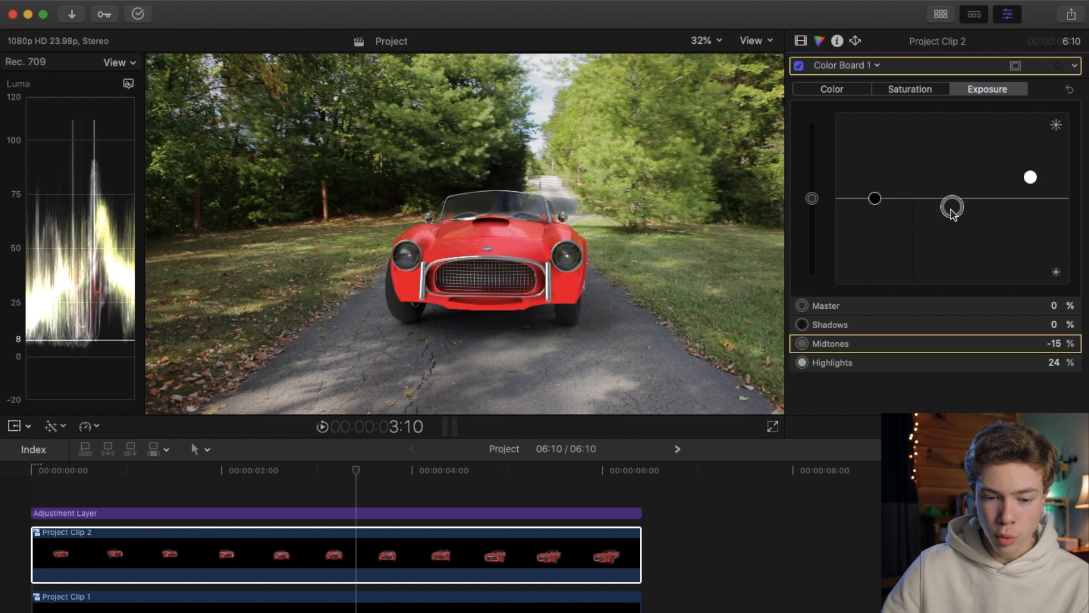
pyautogui.moveTo(953, 206); pyautogui.dragTo(953, 220)
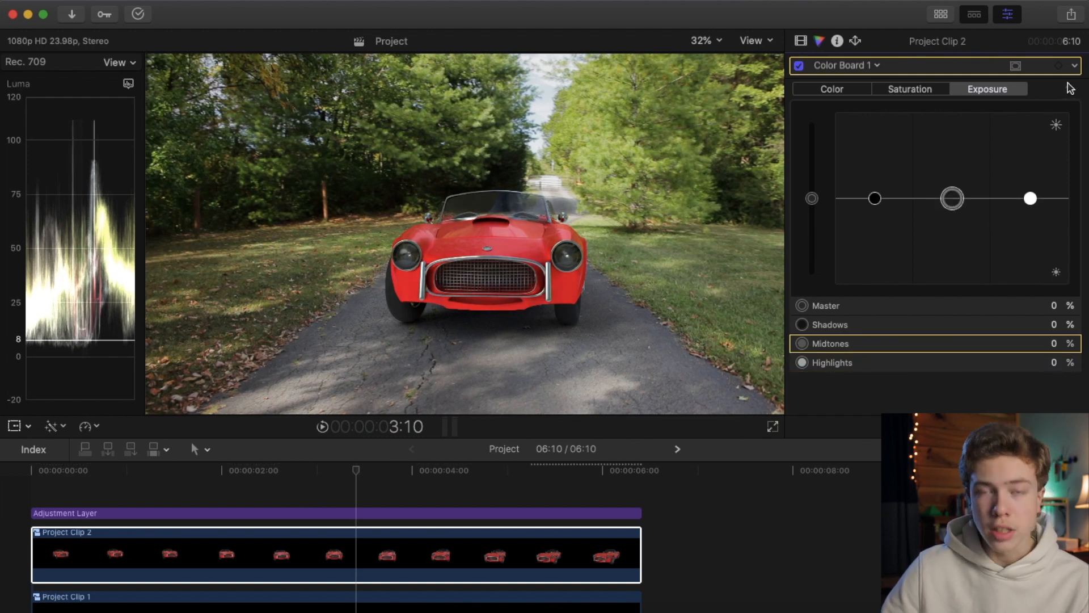
# Step: On the Saturation board, desaturate the car's highlights to -38% with midtones near neutral
pyautogui.click(909, 89)
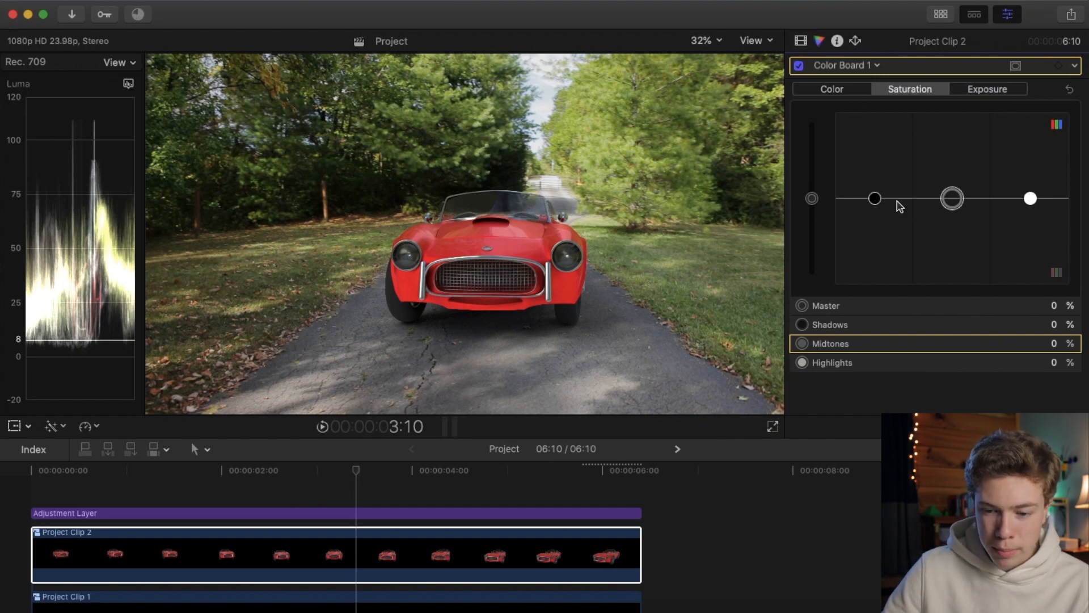
pyautogui.moveTo(953, 198); pyautogui.dragTo(953, 239)
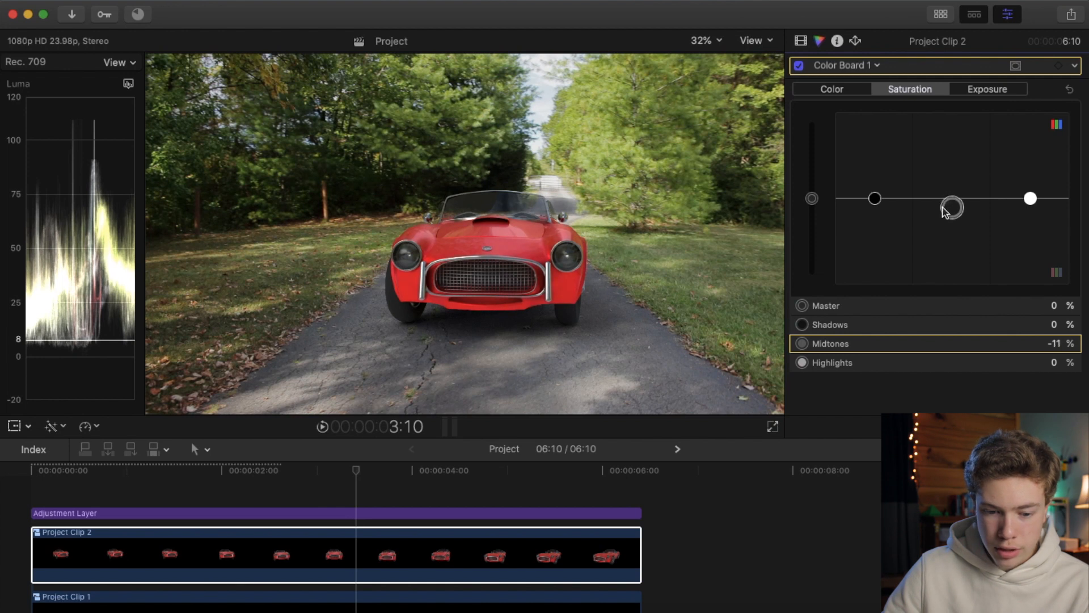
pyautogui.moveTo(1030, 198); pyautogui.dragTo(1030, 231)
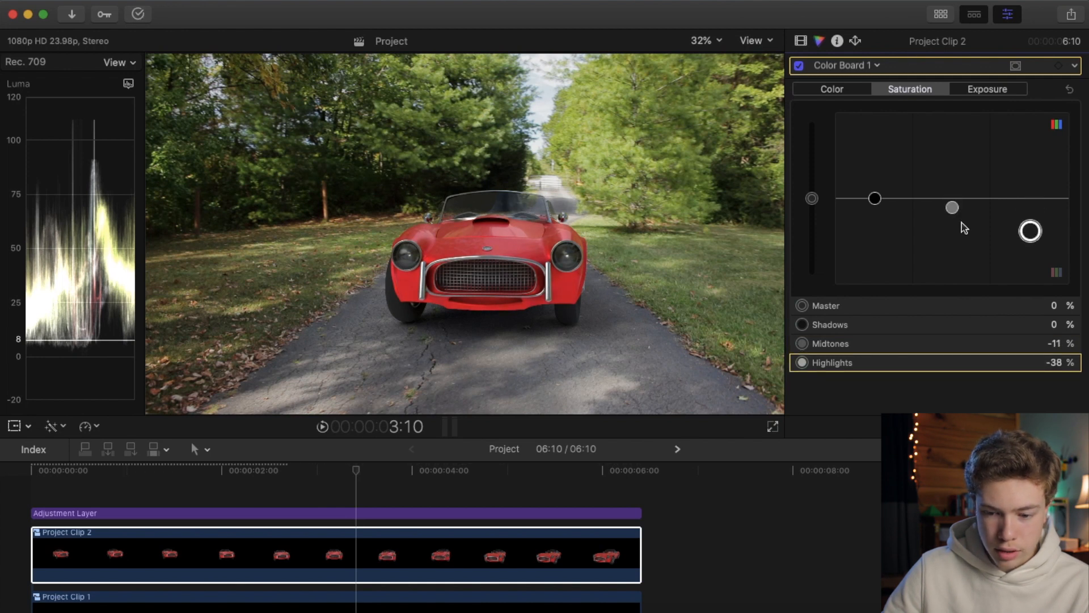
pyautogui.moveTo(952, 207); pyautogui.dragTo(952, 197)
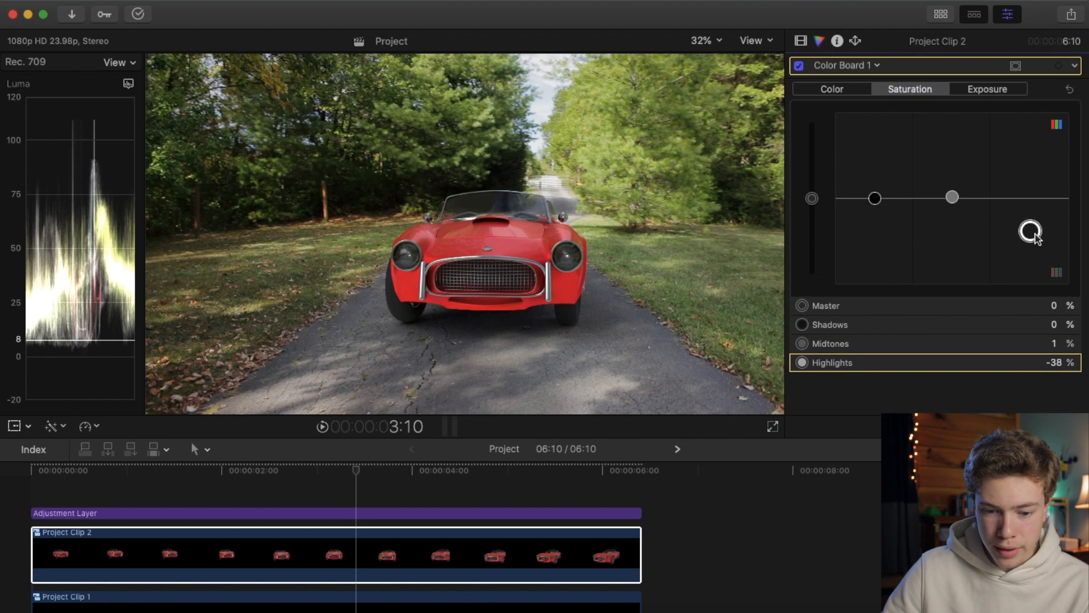